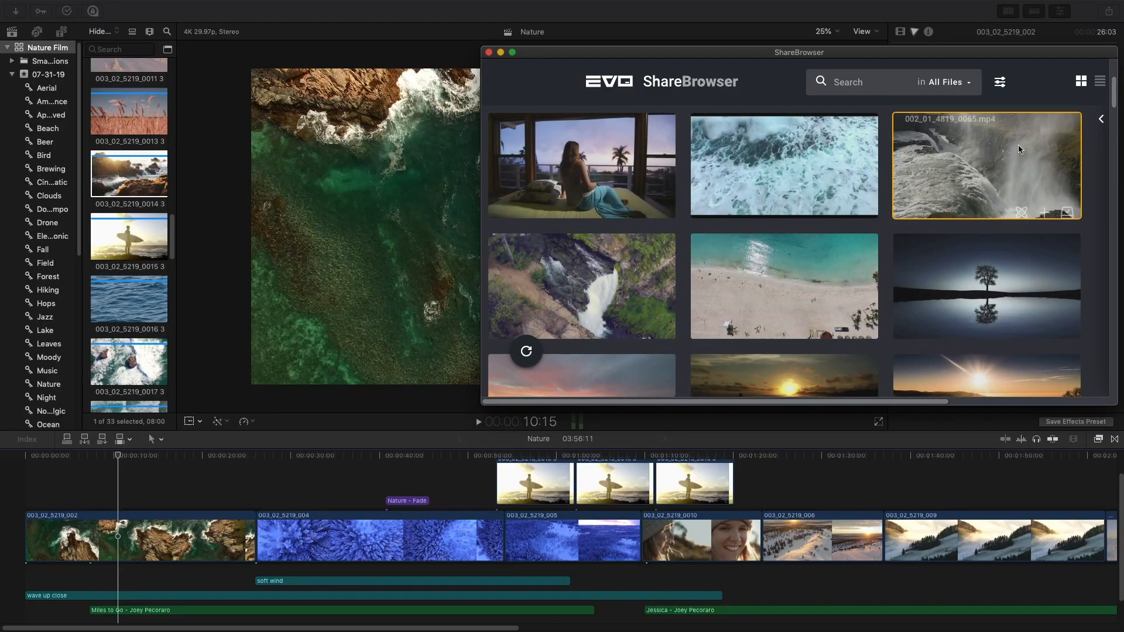
pyautogui.moveTo(1010, 158)
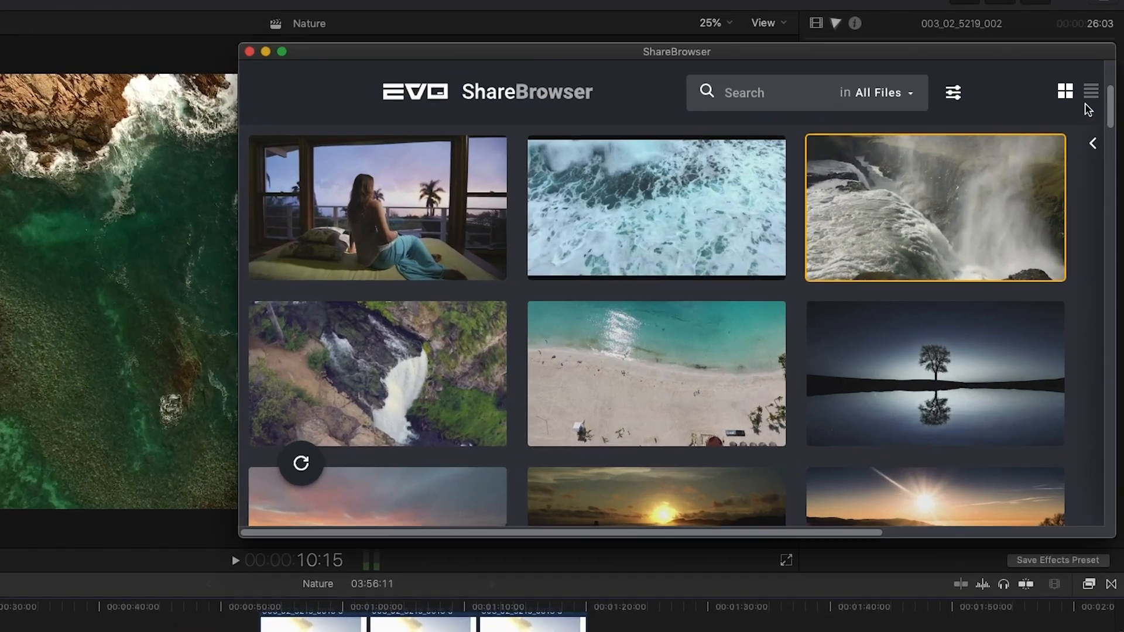
# Switch the ShareBrowser results to the detailed list showing names, volumes and paths
pyautogui.click(1090, 98)
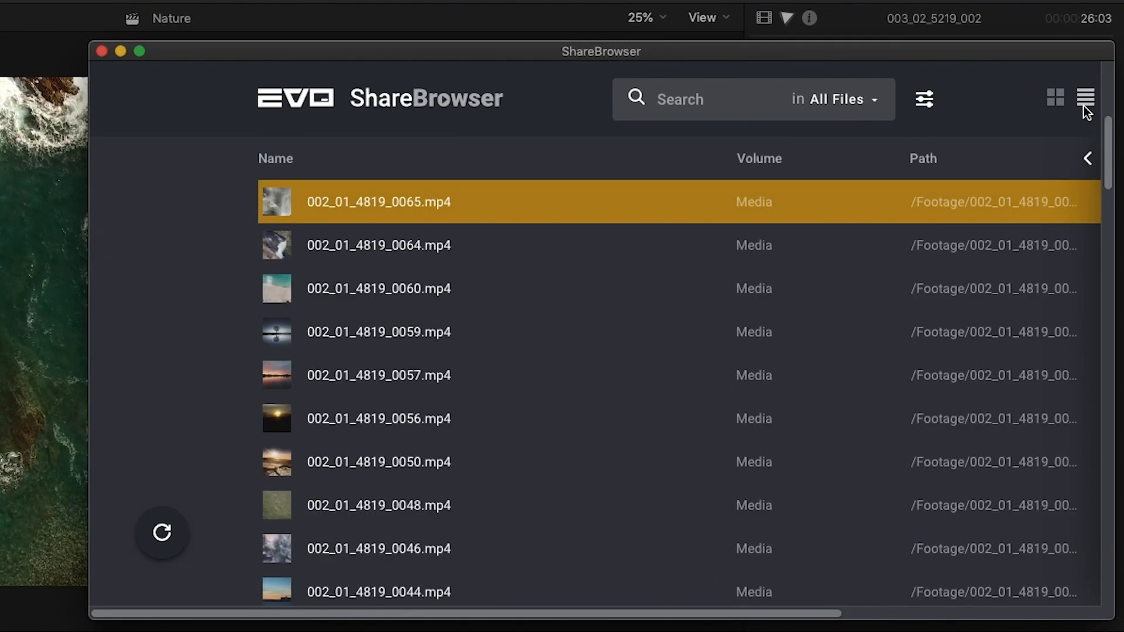
pyautogui.moveTo(763, 209)
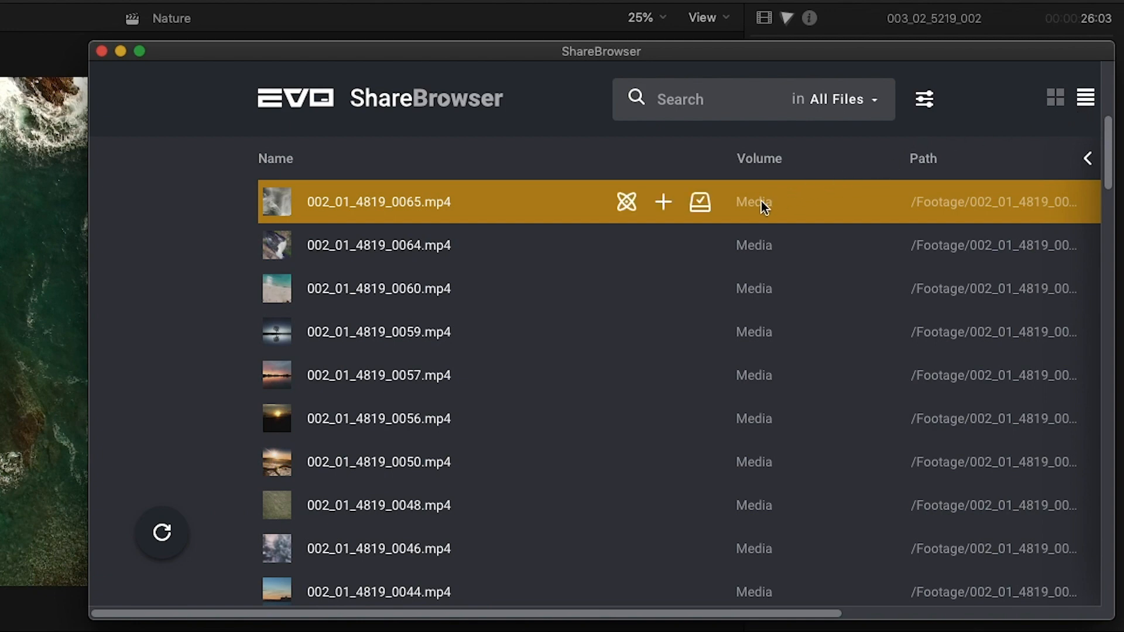
pyautogui.moveTo(920, 206)
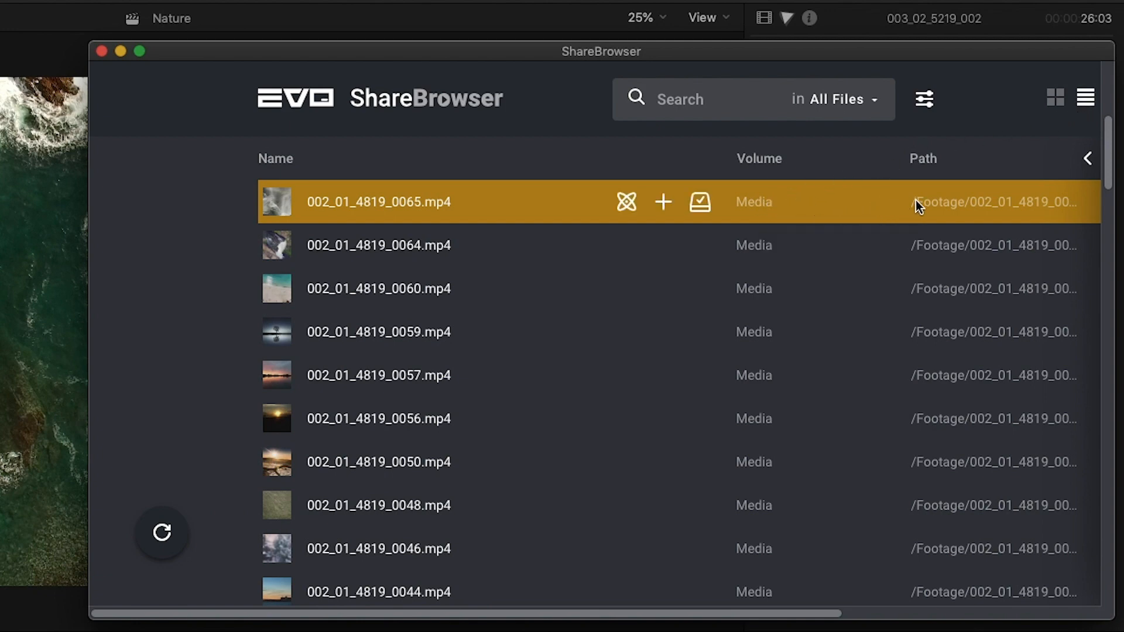
pyautogui.moveTo(1007, 162)
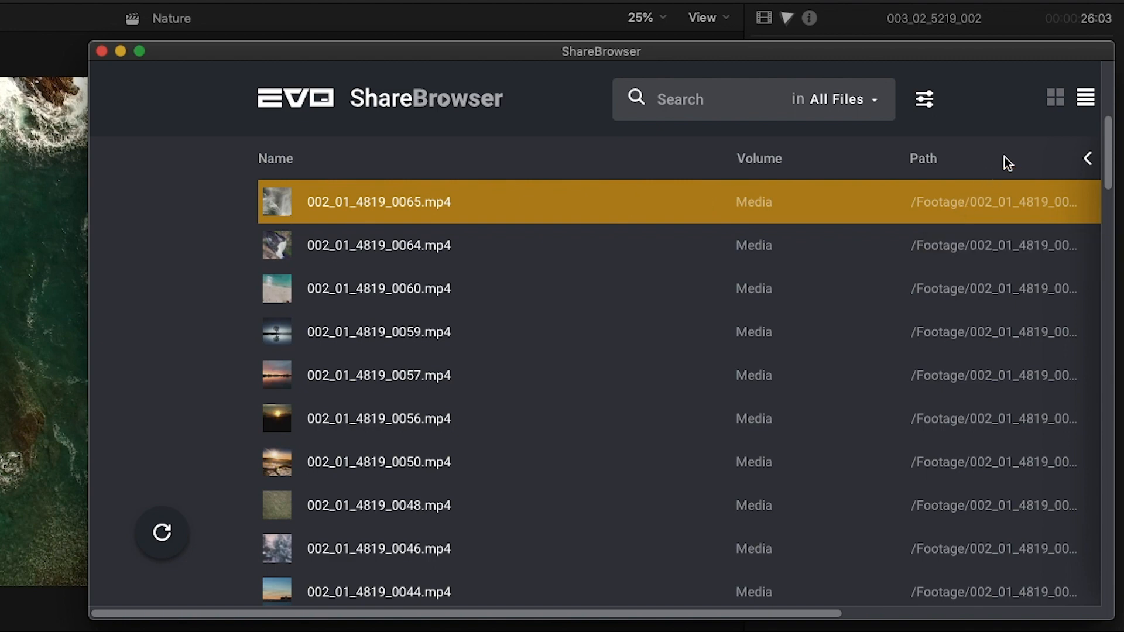
pyautogui.moveTo(1052, 113)
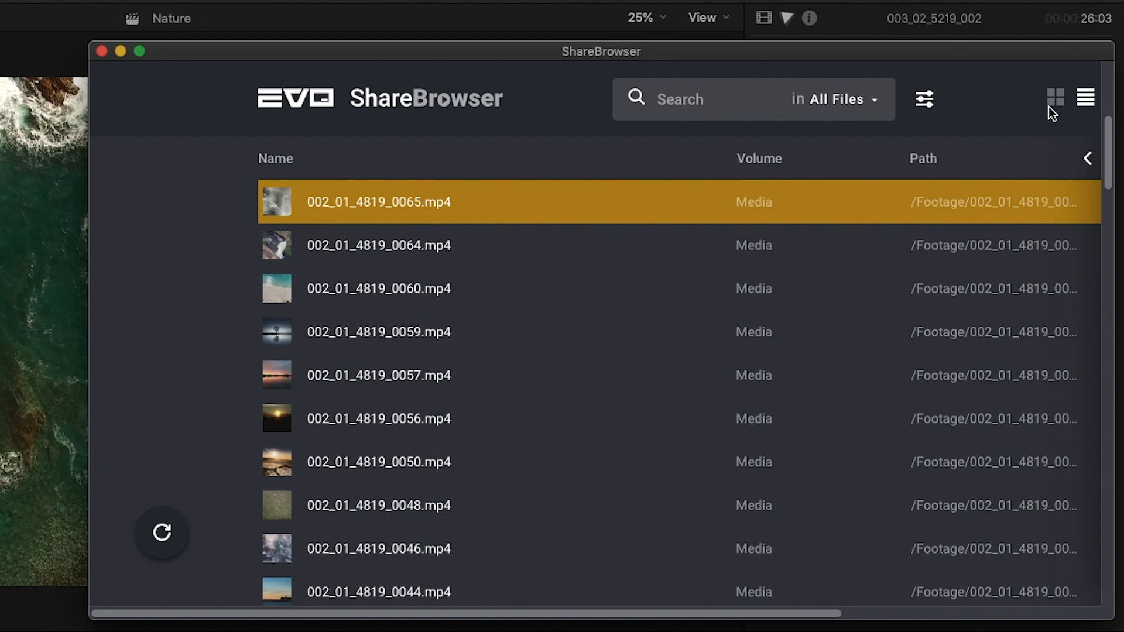
# Return to thumbnails, play and pause the surfer clip preview, and start a new tag on it
pyautogui.click(1055, 98)
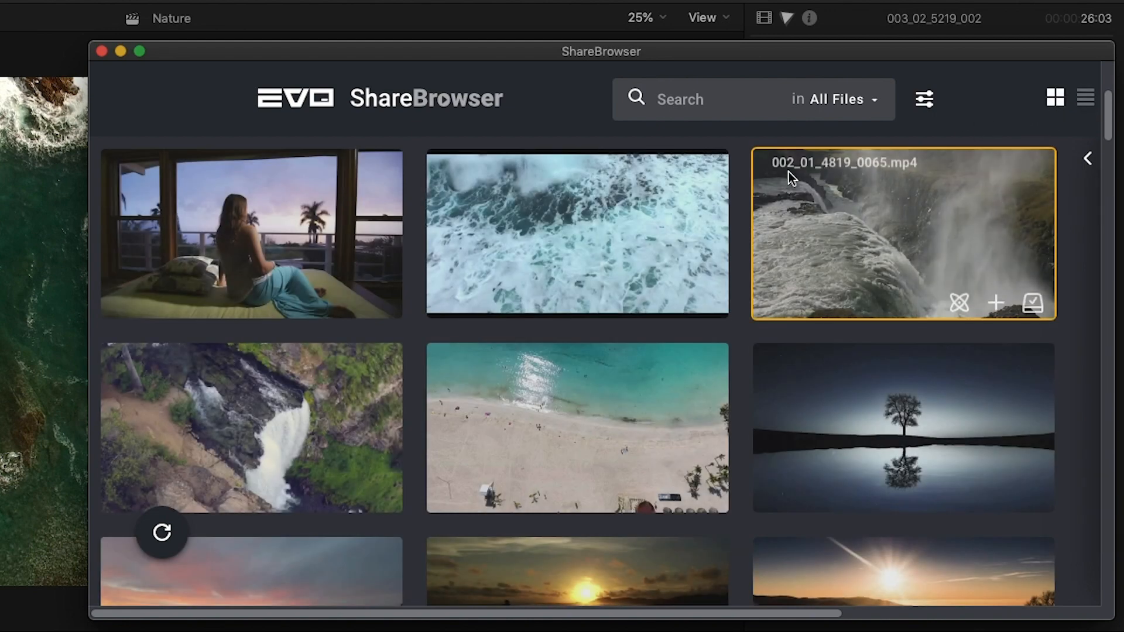
pyautogui.scroll(-3)
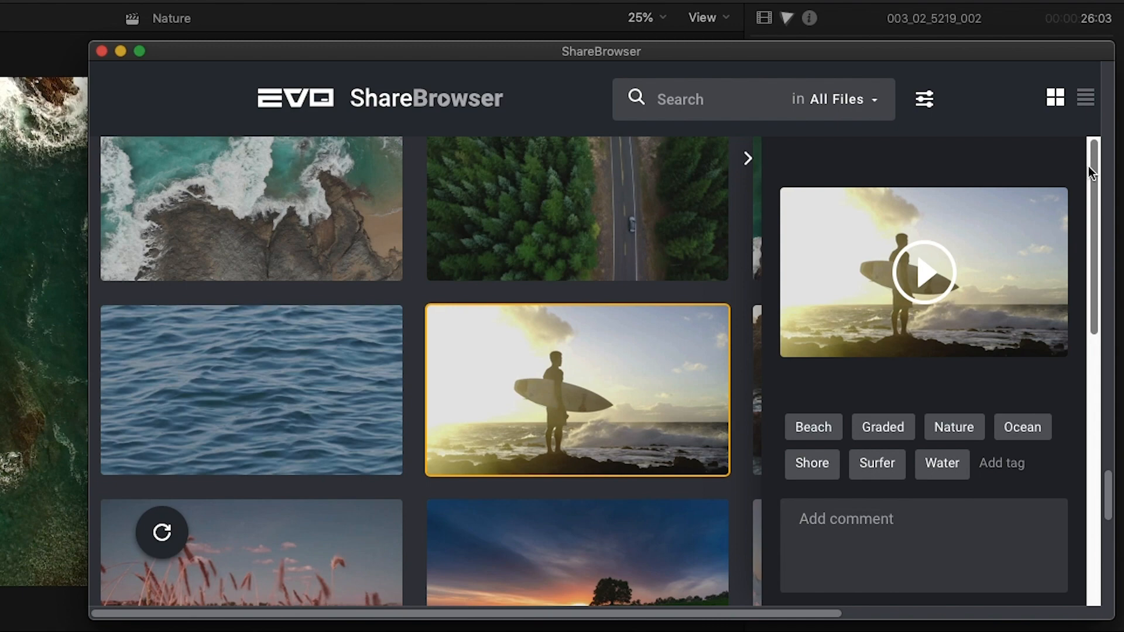
pyautogui.click(924, 273)
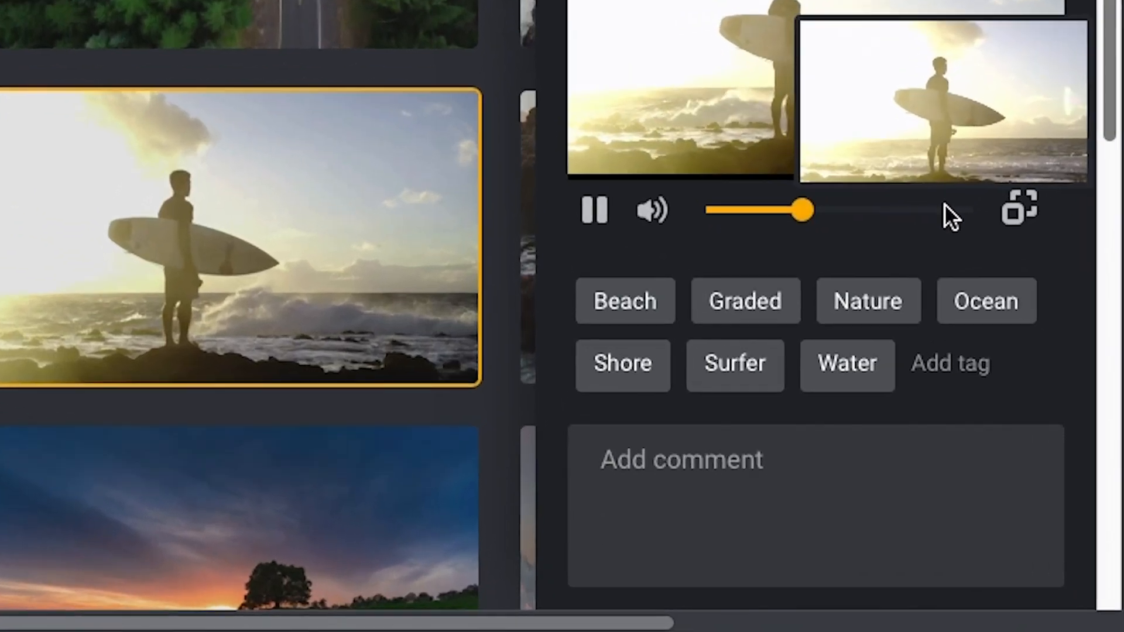
pyautogui.click(592, 209)
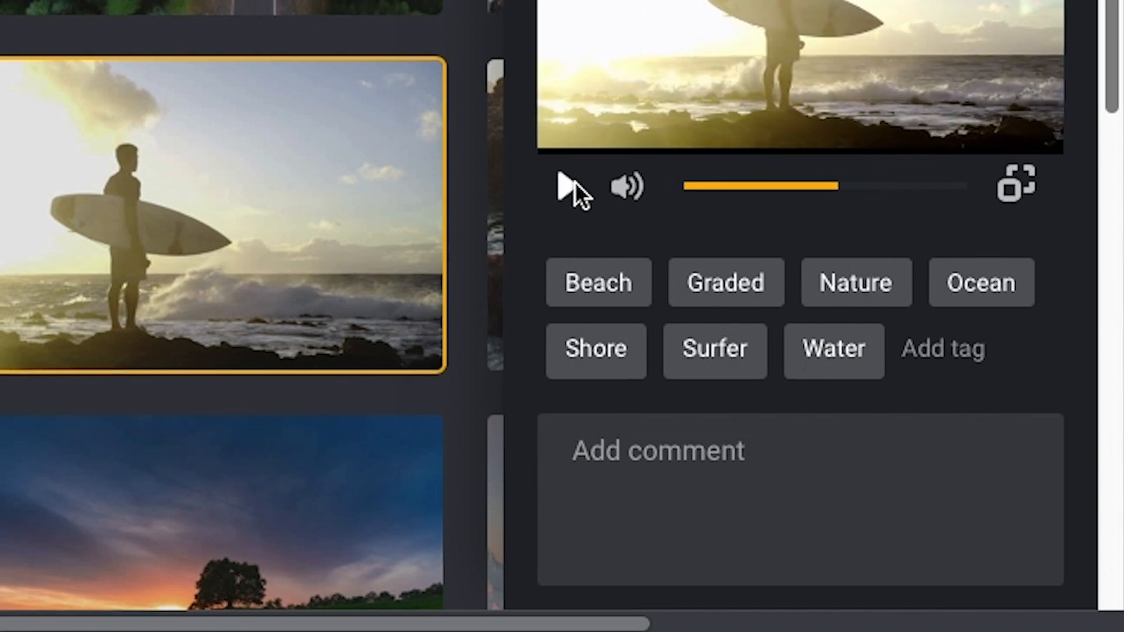
pyautogui.click(943, 350)
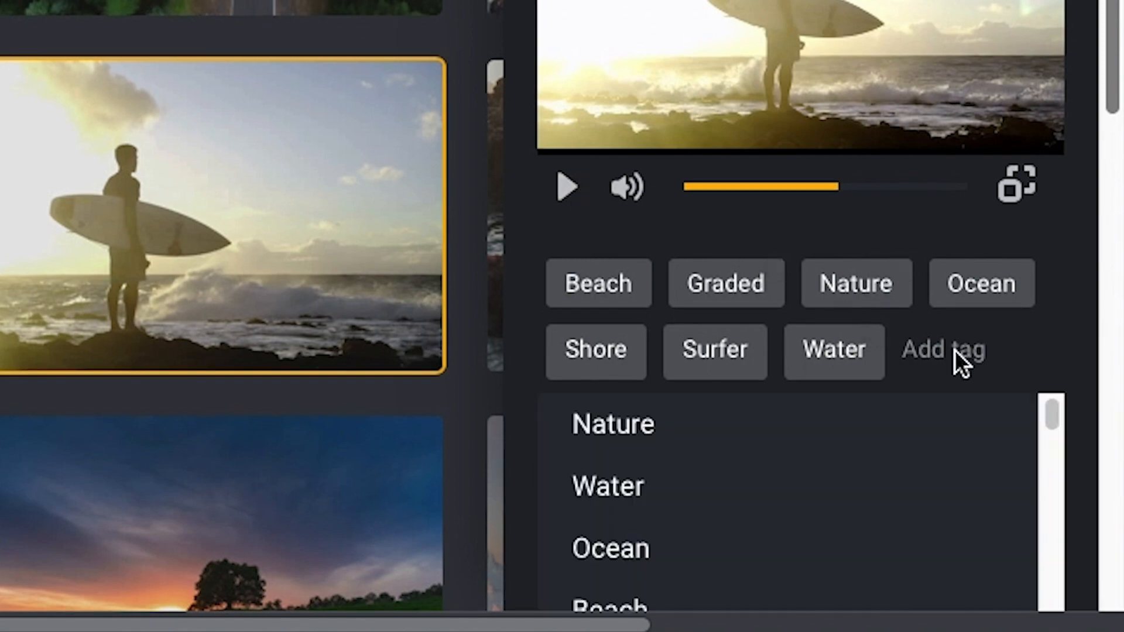
# Add the tag "Waves" to the surfer clip
pyautogui.write('Wave')
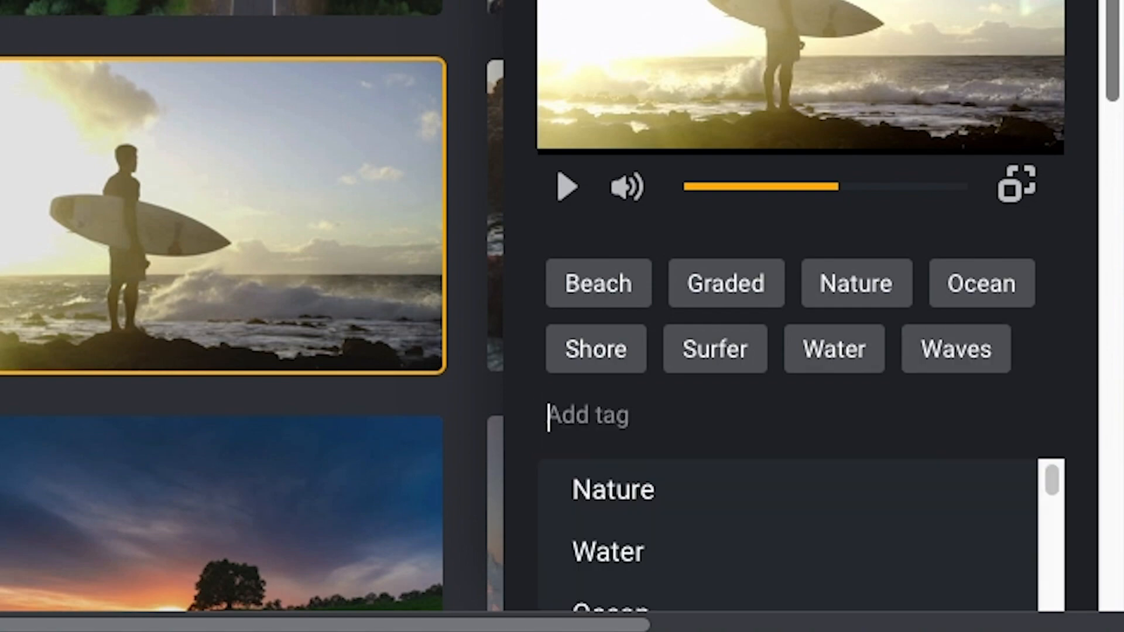
pyautogui.scroll(-3)
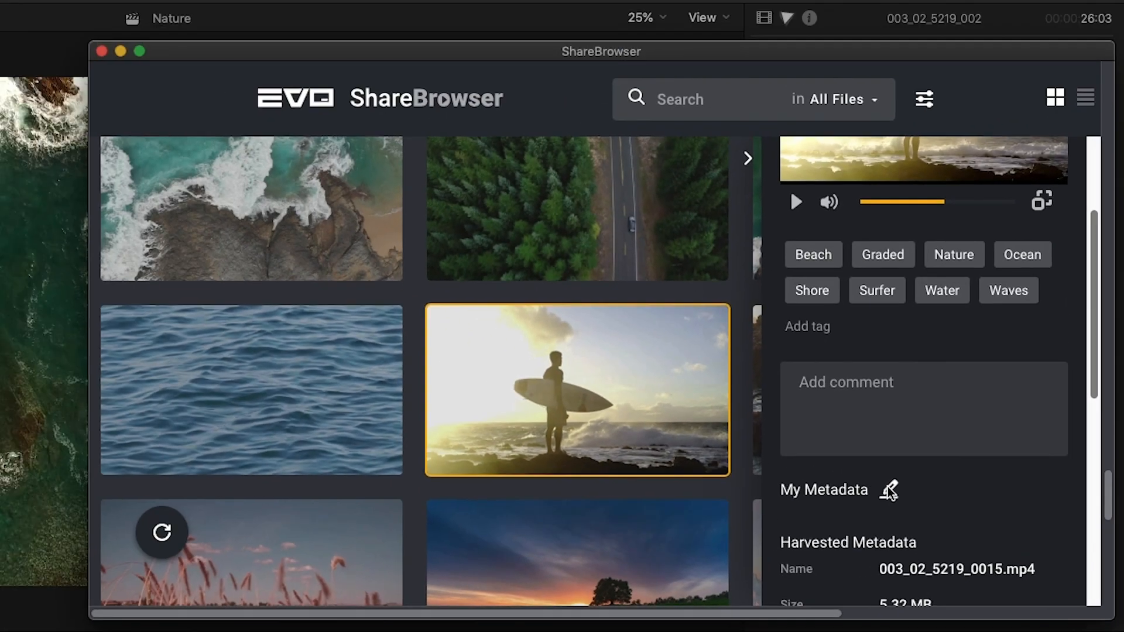
# Save custom metadata on the surfer clip: DoP Andrew, client Apple, note "Seriously, anything."
pyautogui.click(888, 490)
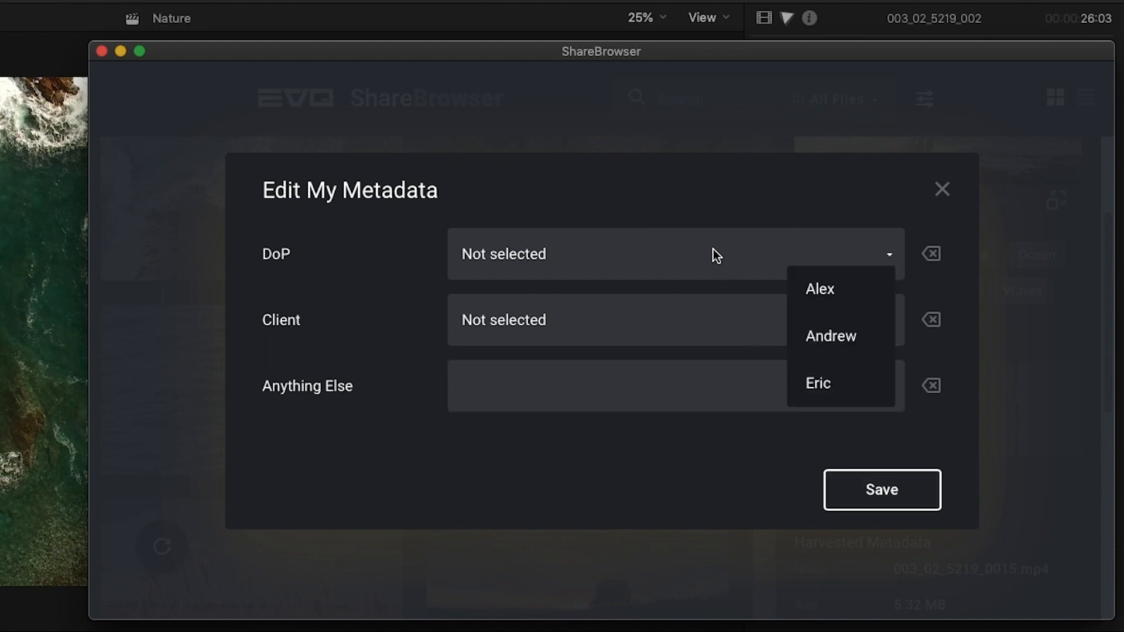
pyautogui.click(830, 336)
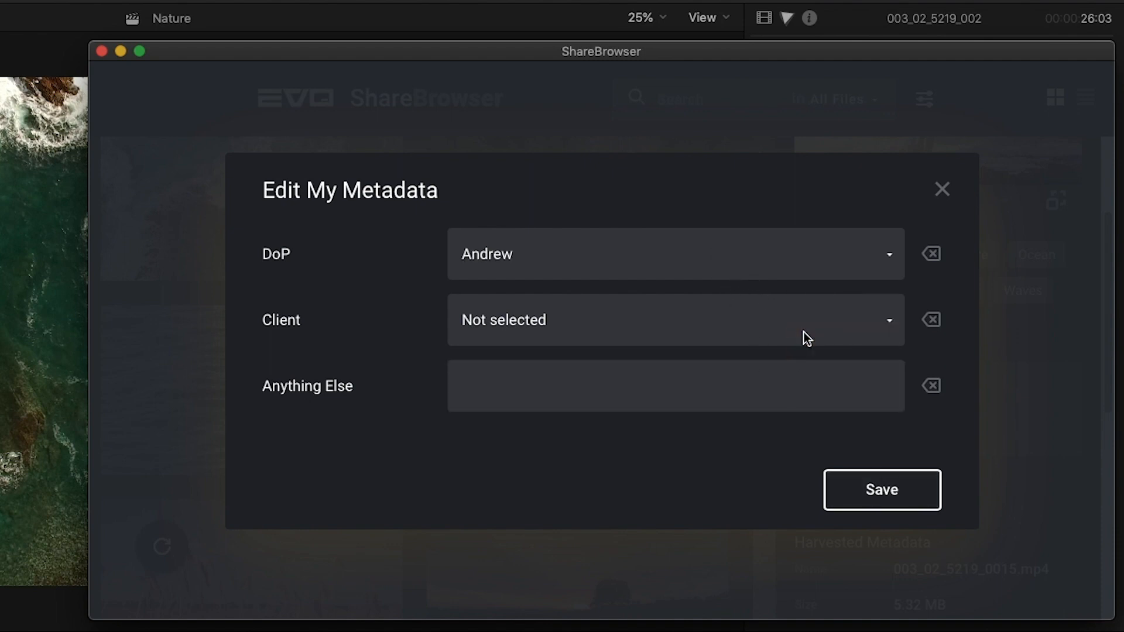
pyautogui.click(674, 320)
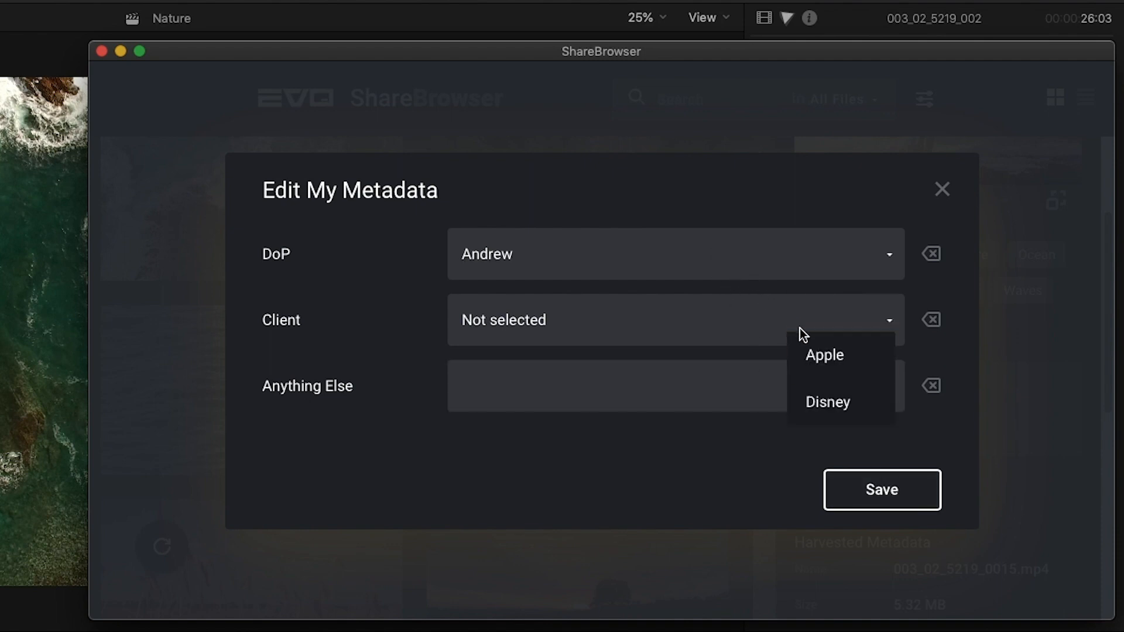
pyautogui.click(823, 355)
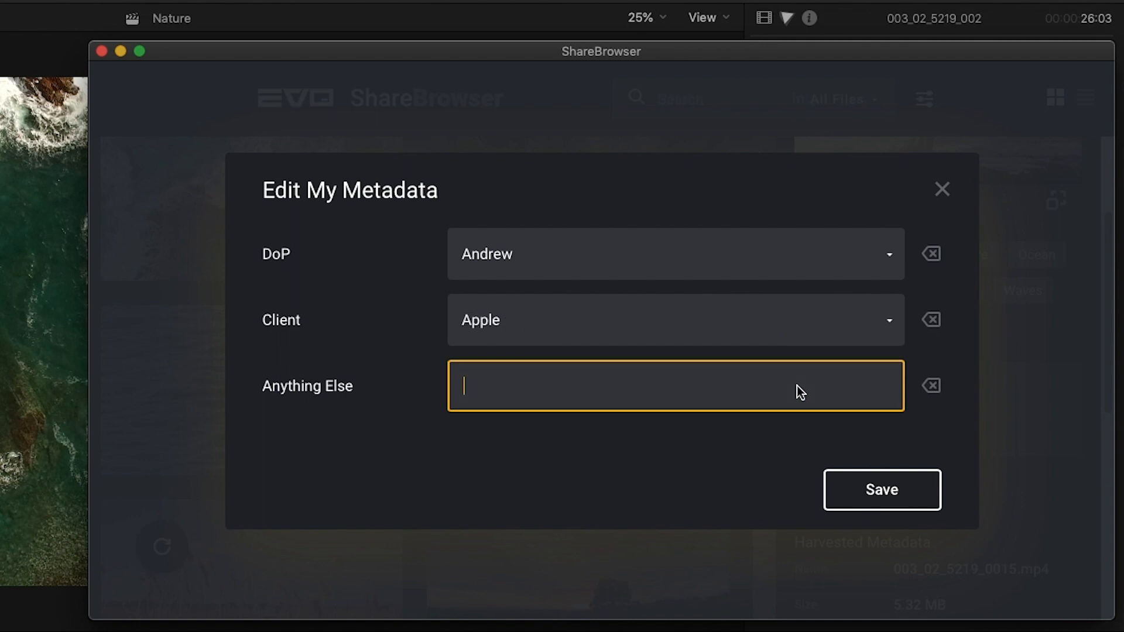
pyautogui.write('Seriously, anything')
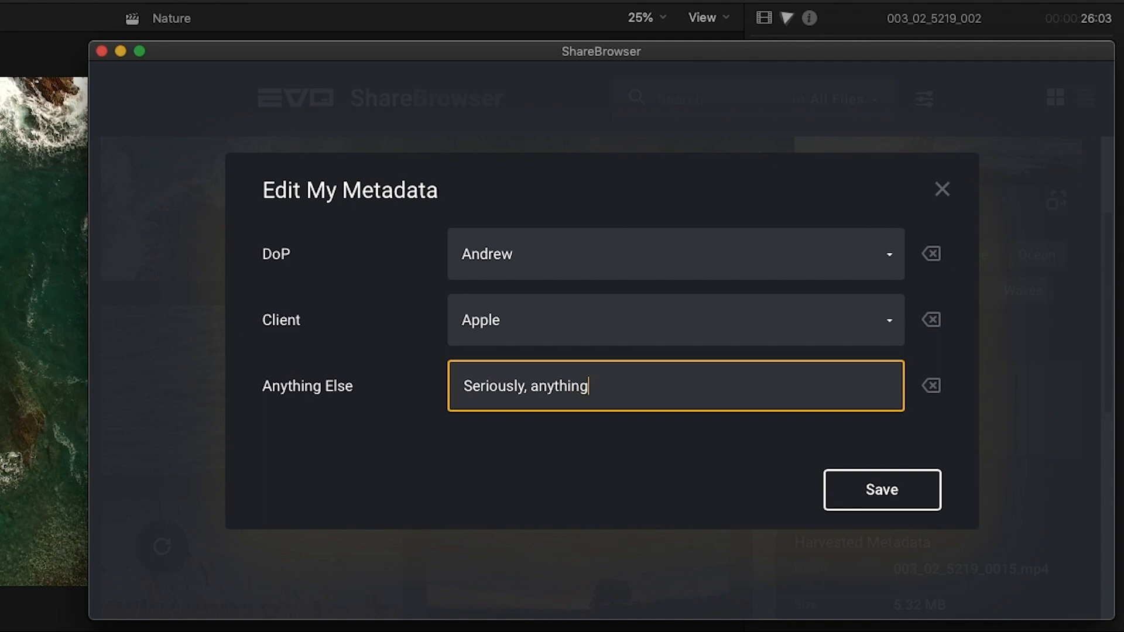
pyautogui.write('.')
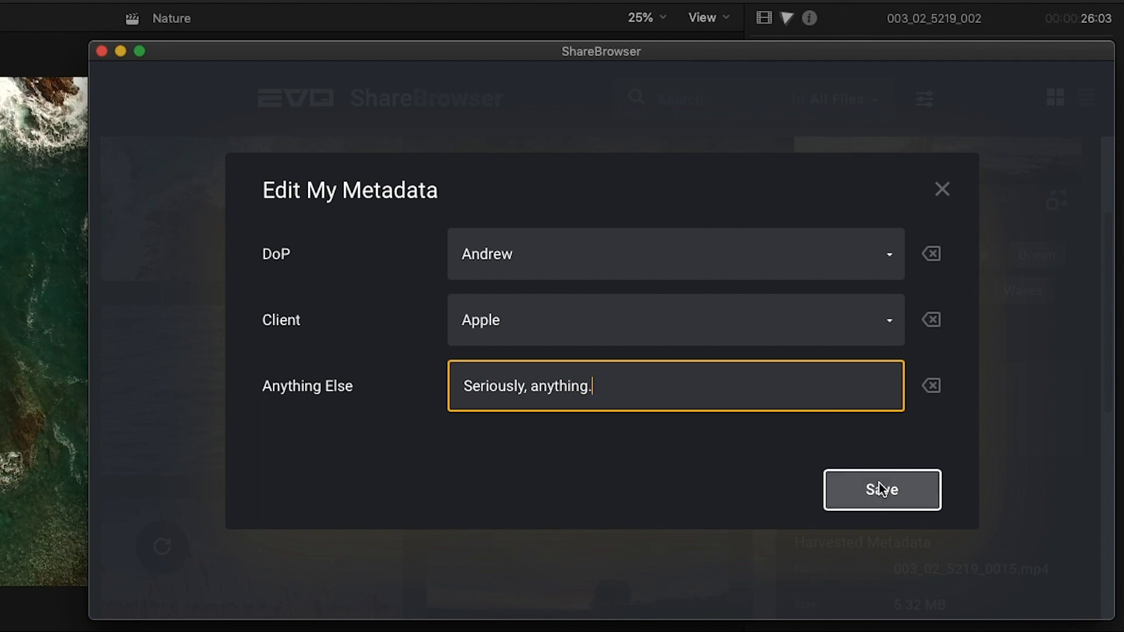
pyautogui.click(881, 490)
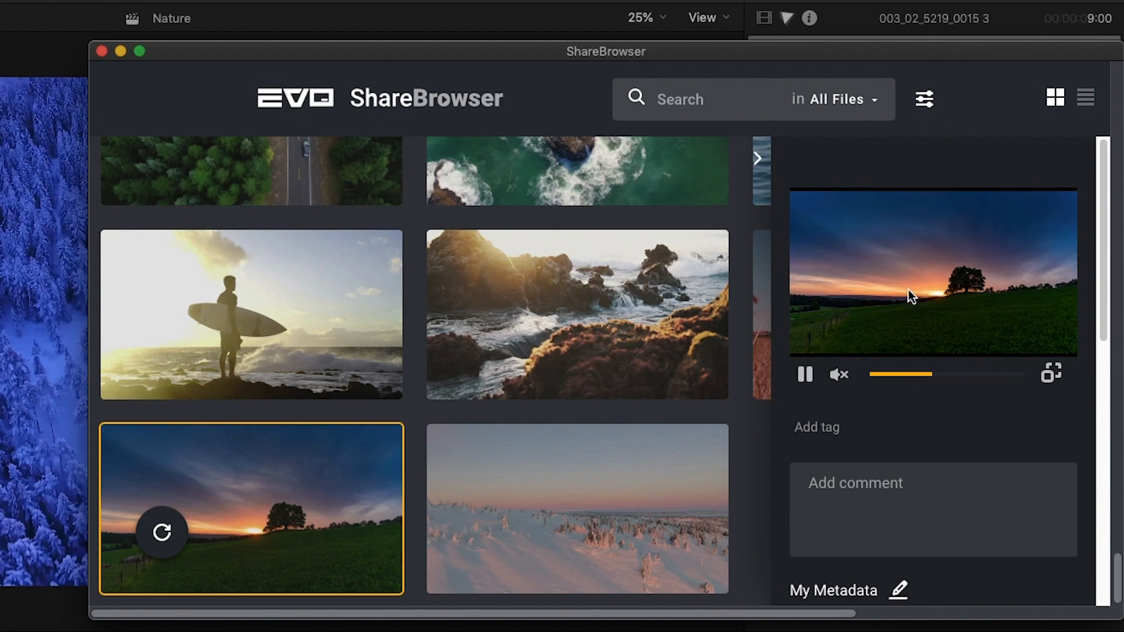
# View the sunset field clip's tags, then begin a timecoded comment on the surfer clip
pyautogui.scroll(-3)
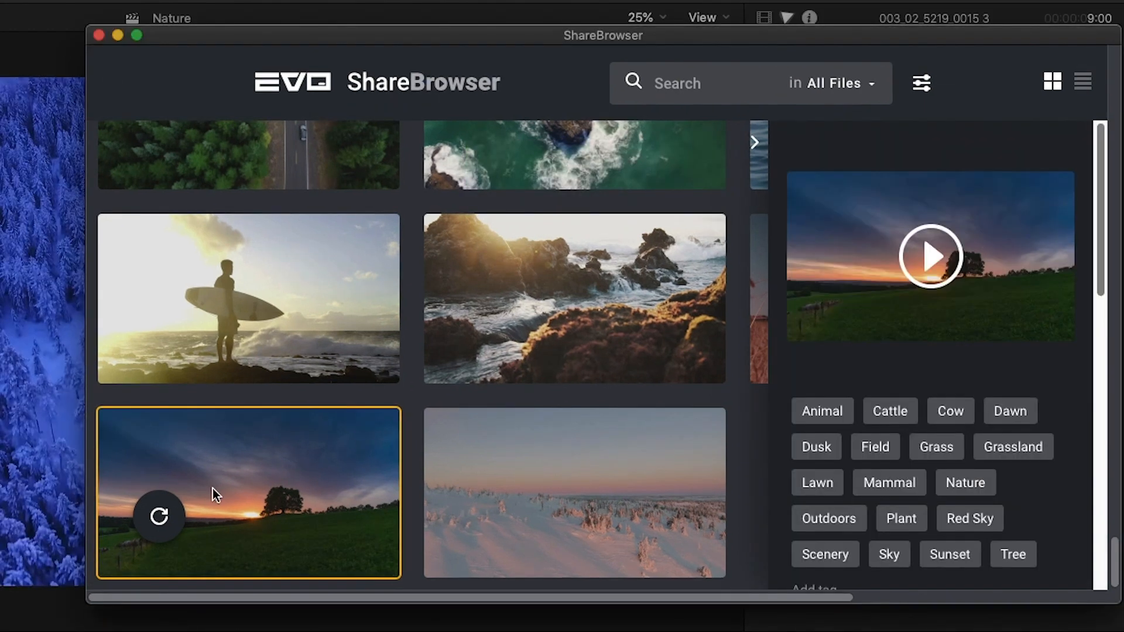
pyautogui.moveTo(630, 467)
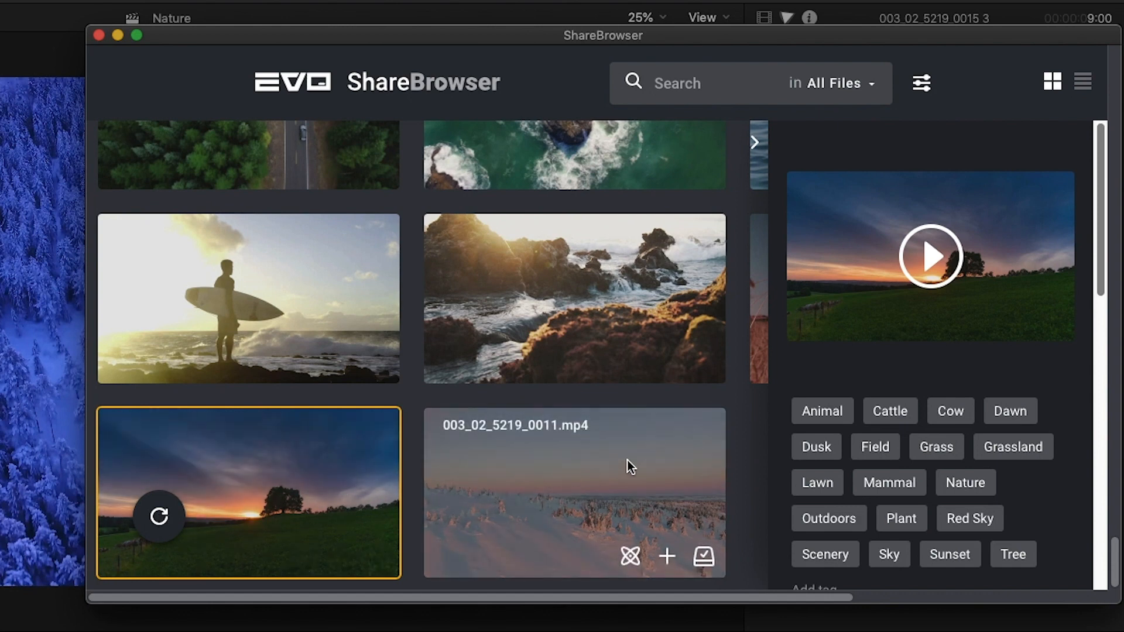
pyautogui.moveTo(914, 411)
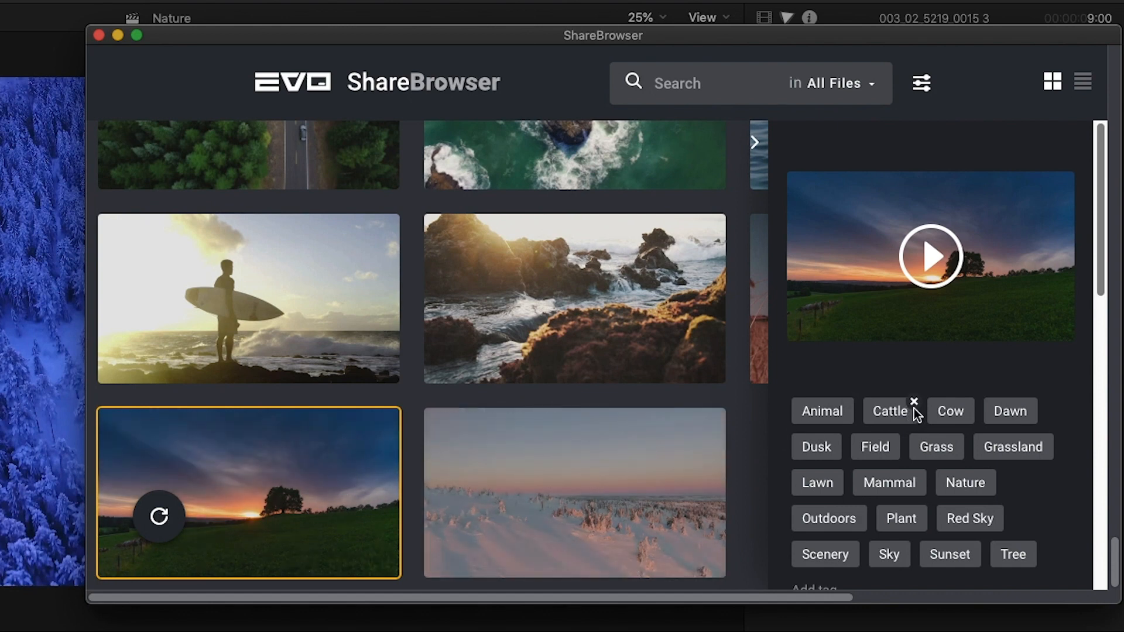
pyautogui.moveTo(831, 478)
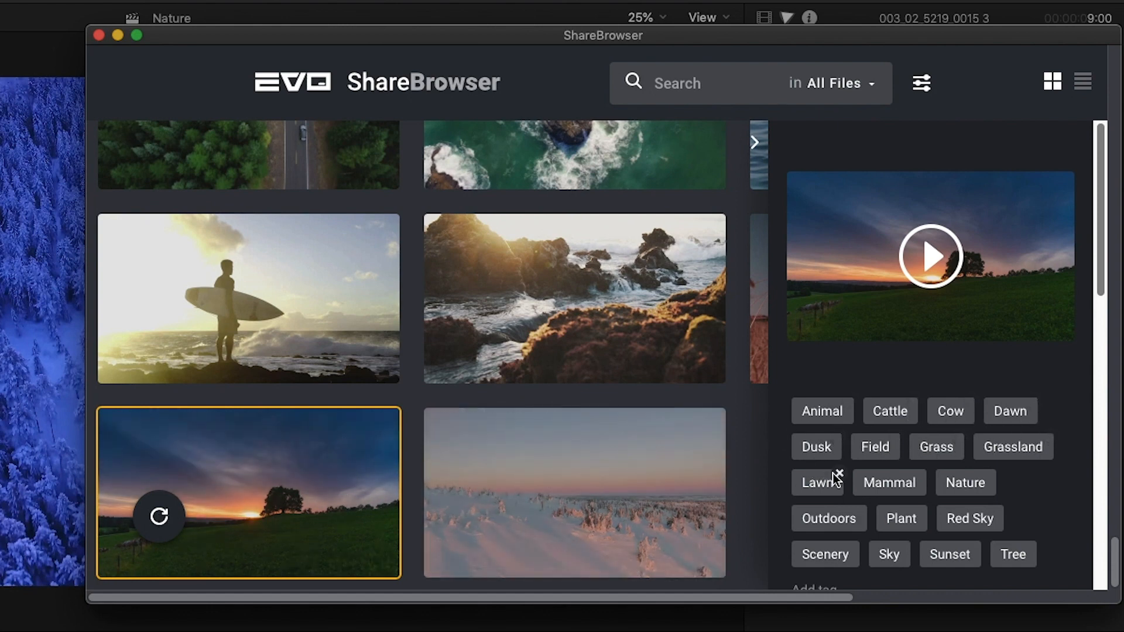
pyautogui.moveTo(999, 561)
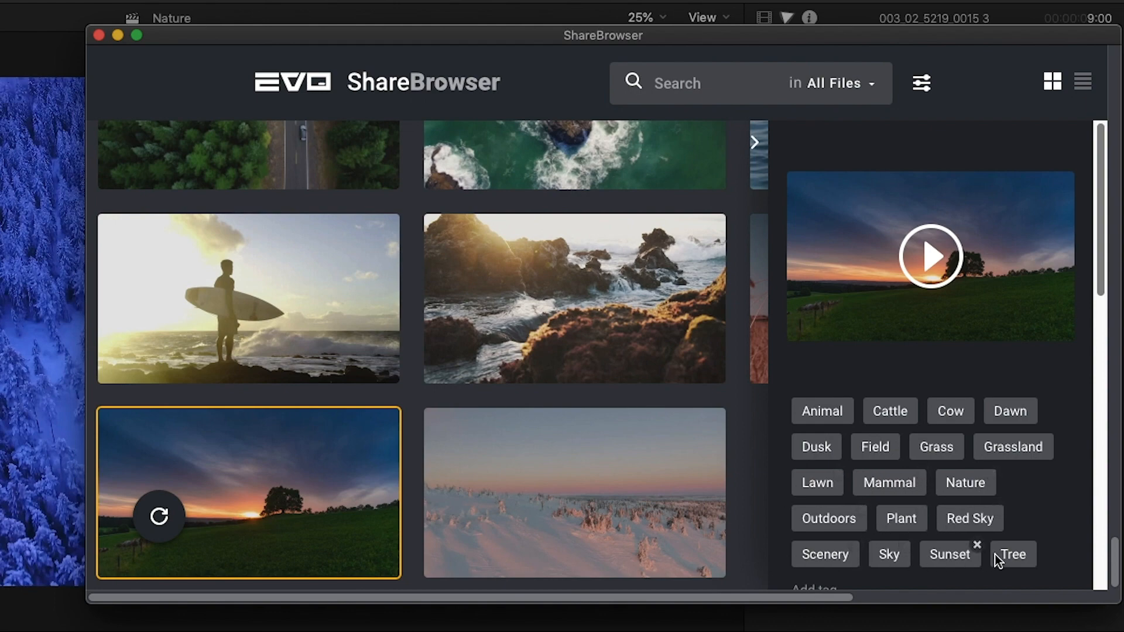
pyautogui.click(928, 256)
pyautogui.write('00:00:01 Looks g')
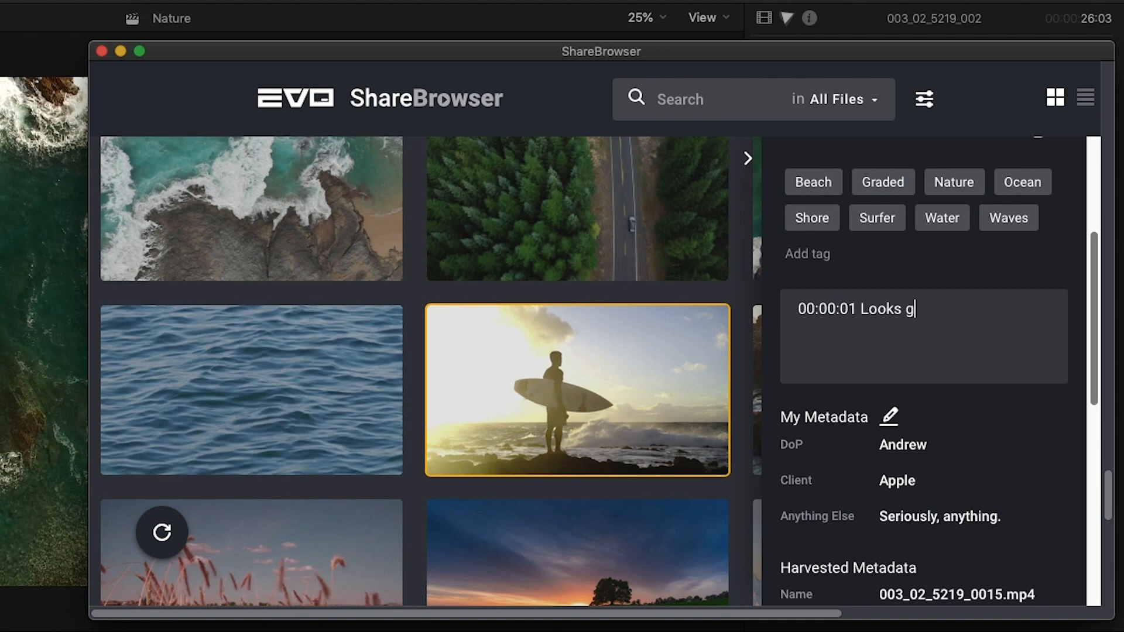
# Post the comment "00:00:01 Looks great! Let's use this in the opening." on the surfer clip
pyautogui.write("reat! Let's use this in the opening.")
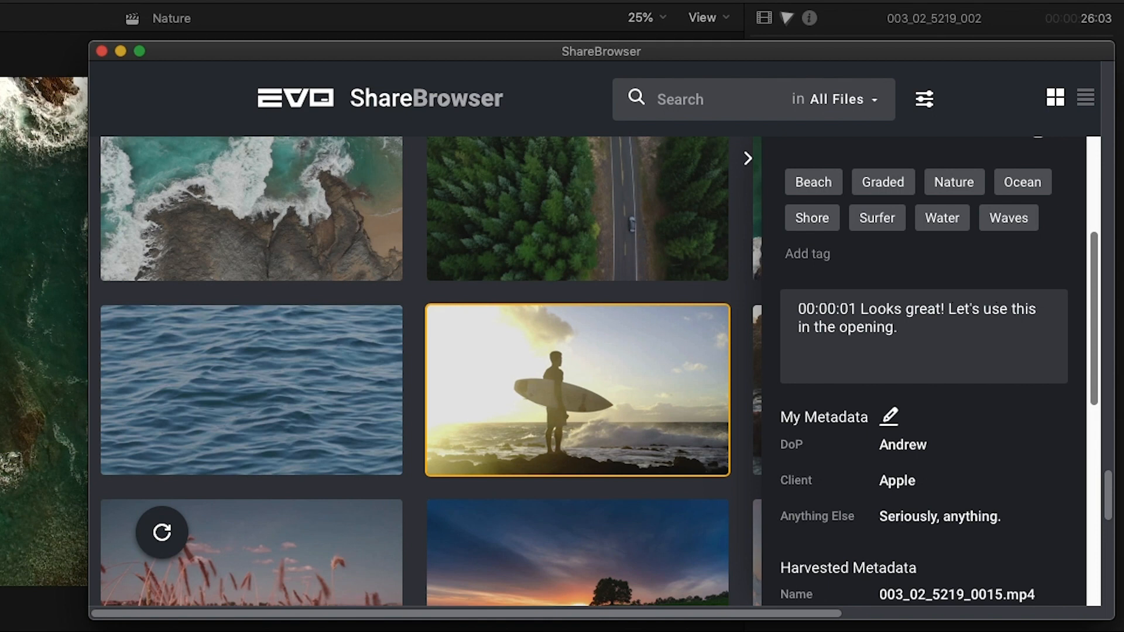
pyautogui.moveTo(947, 225)
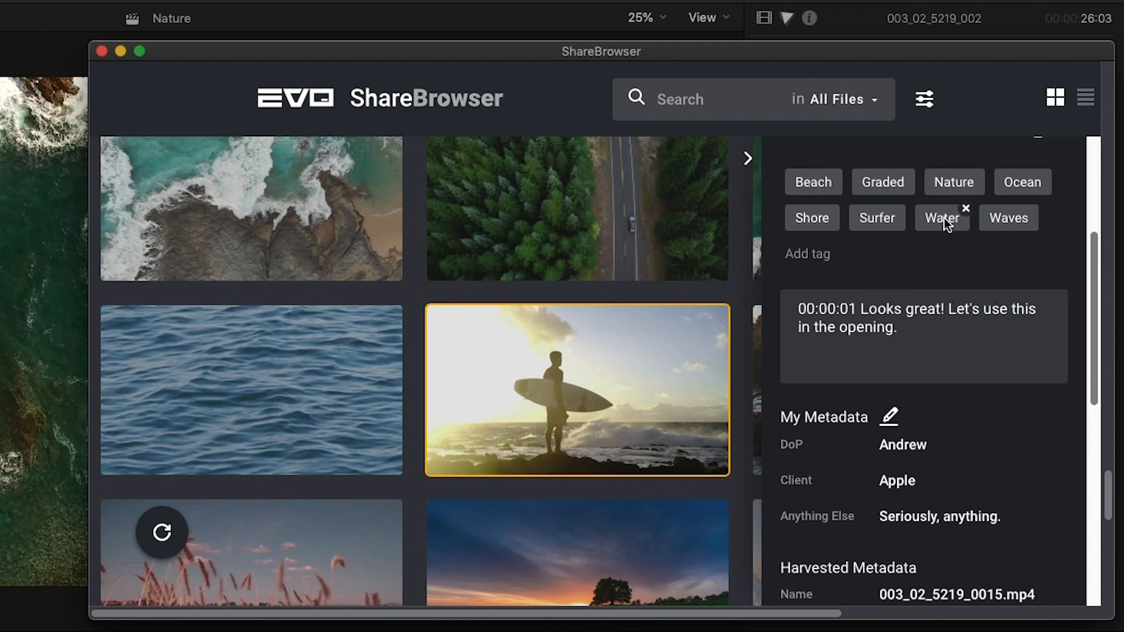
# Hide the file details and add a second search condition: Tags contains Beach
pyautogui.click(940, 217)
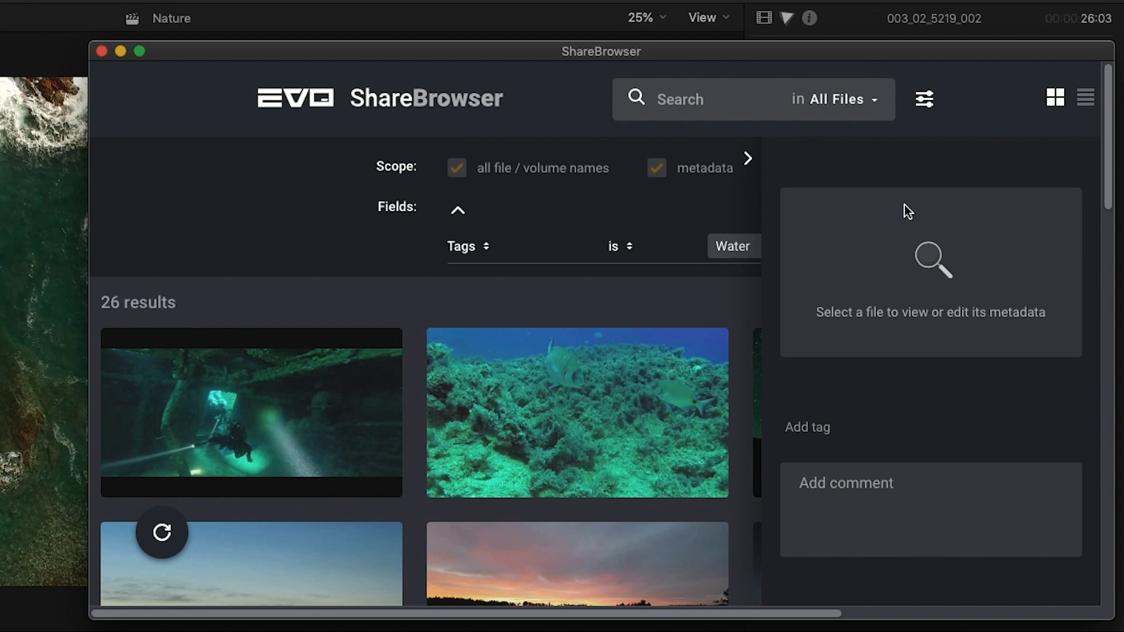
pyautogui.click(747, 158)
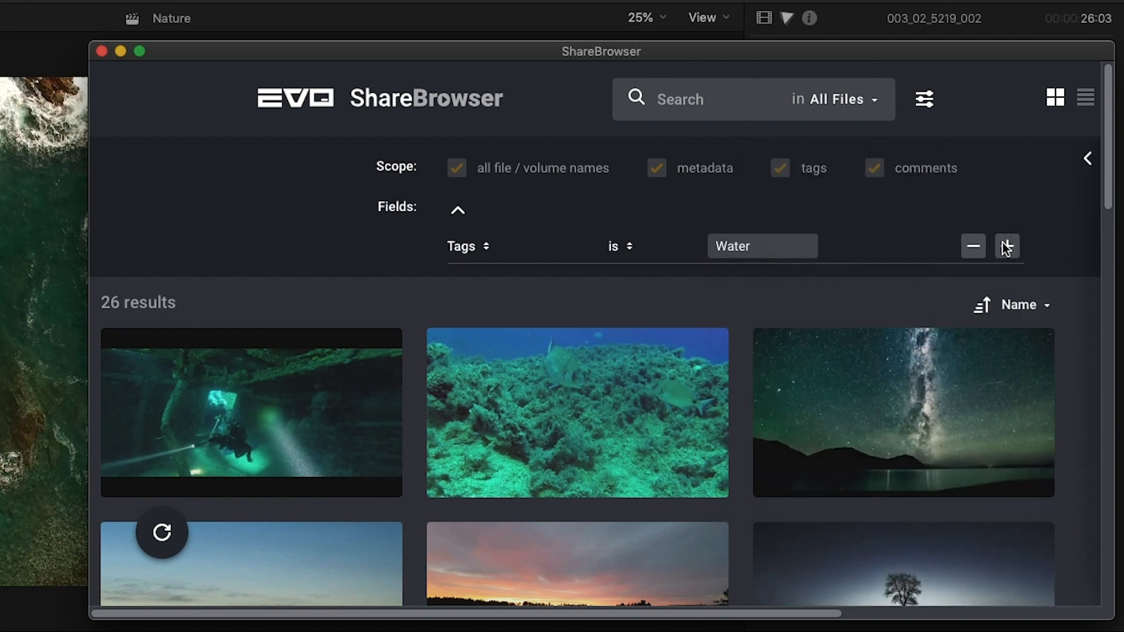
pyautogui.click(1006, 246)
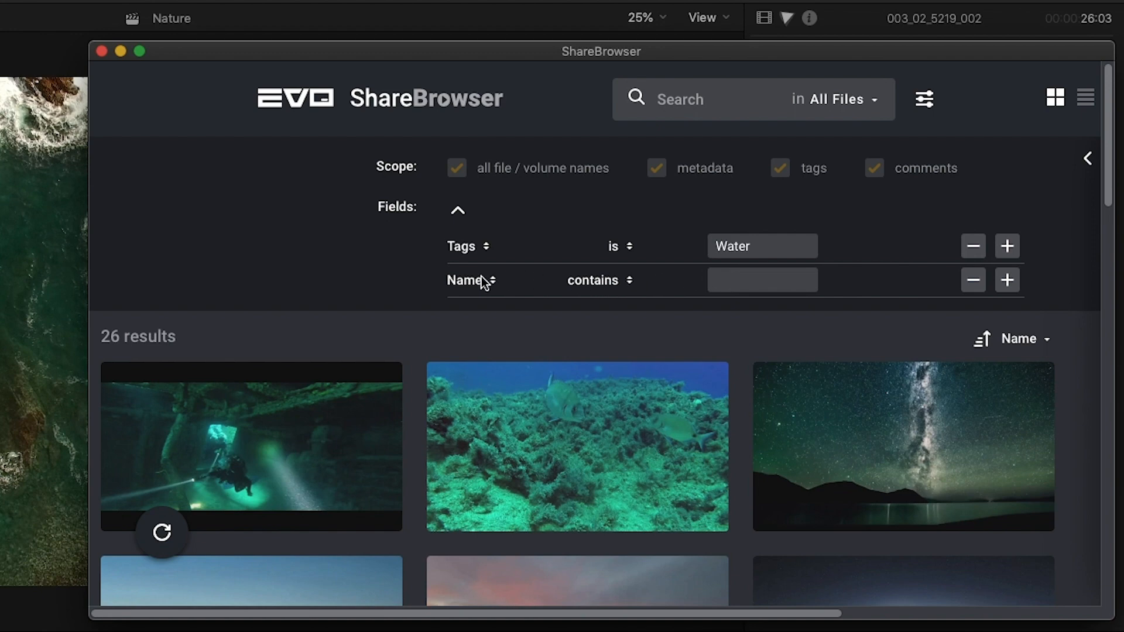
pyautogui.click(469, 280)
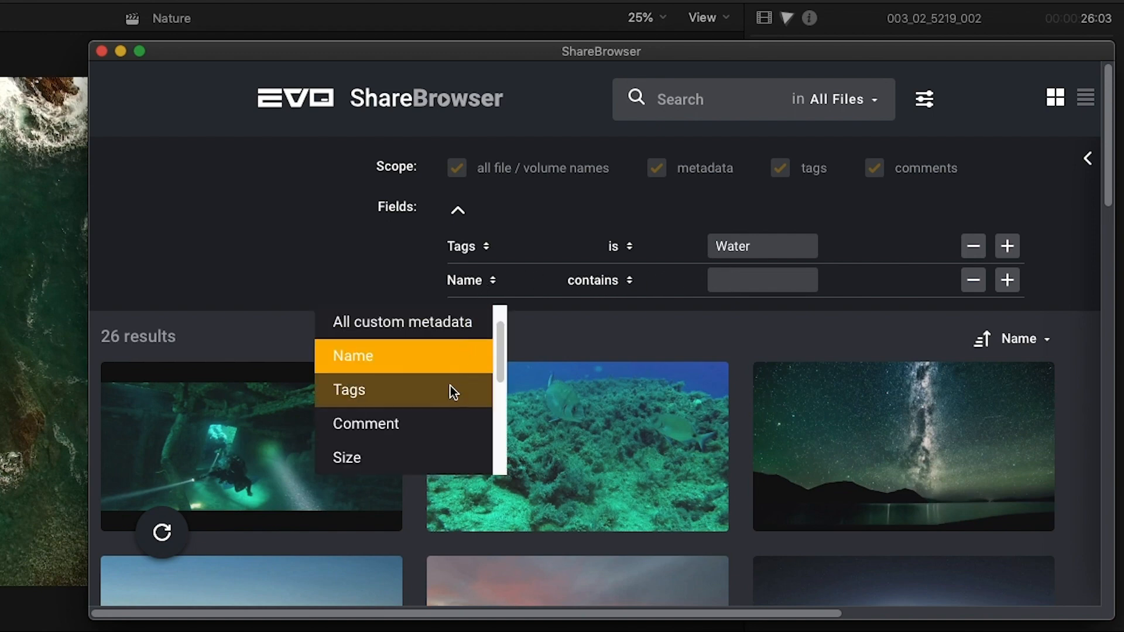
pyautogui.click(349, 390)
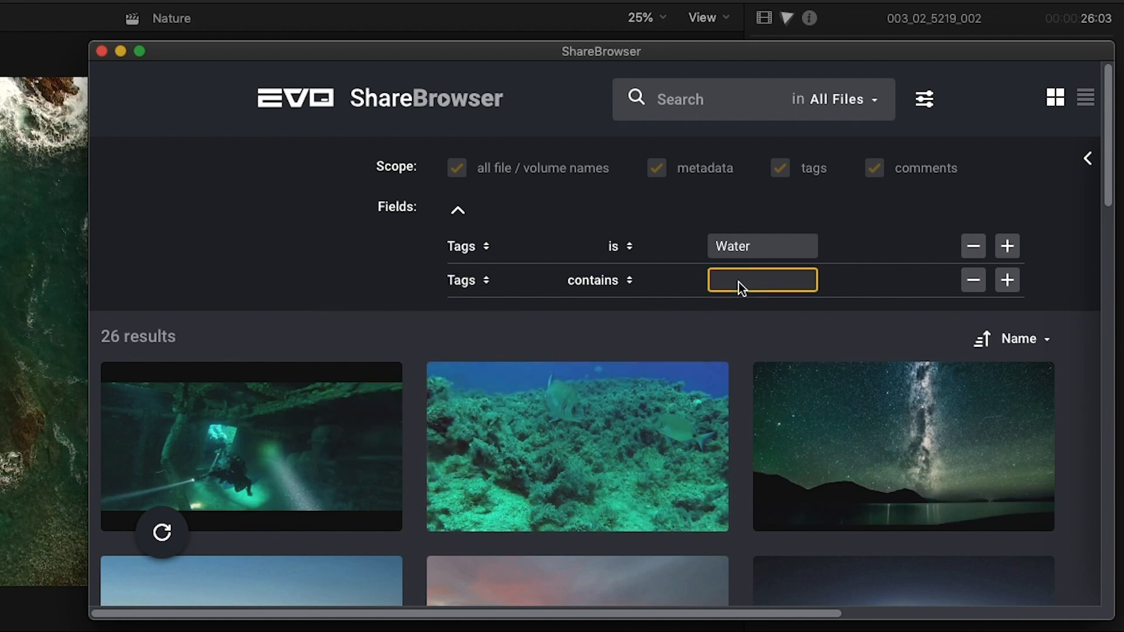
pyautogui.write('Beach')
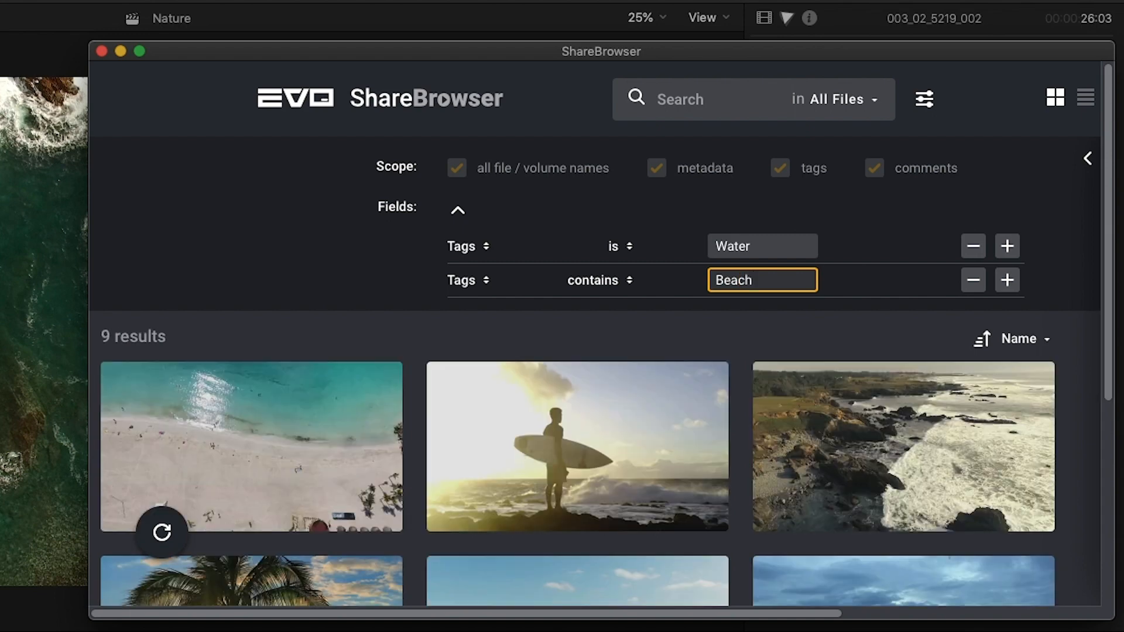
# Add a third search condition and browse its field choices
pyautogui.click(1007, 280)
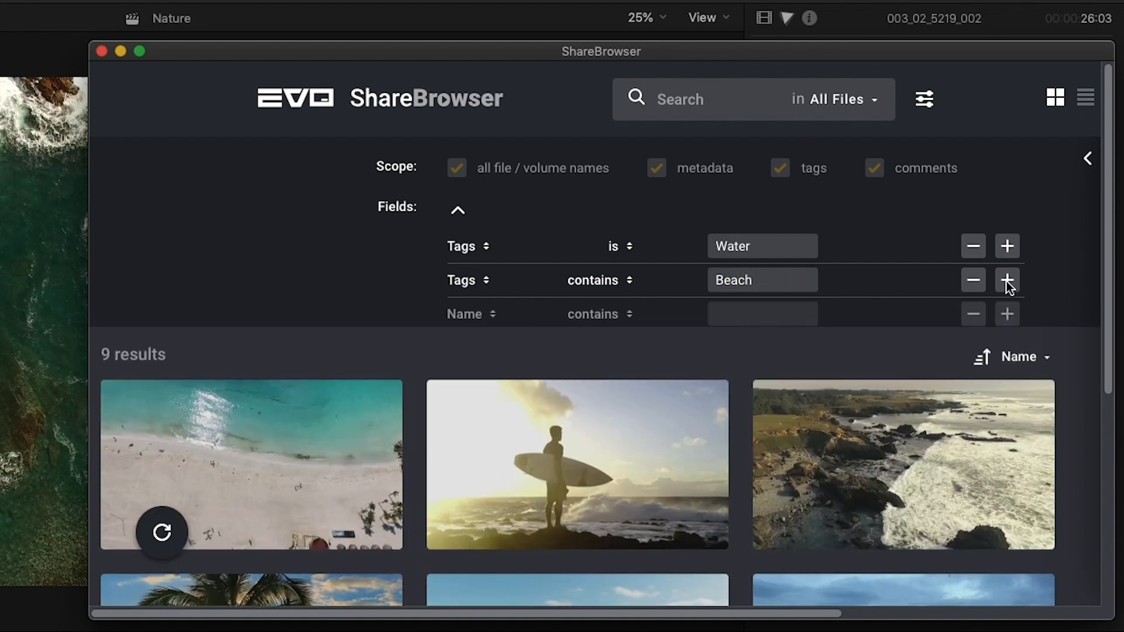
pyautogui.click(470, 314)
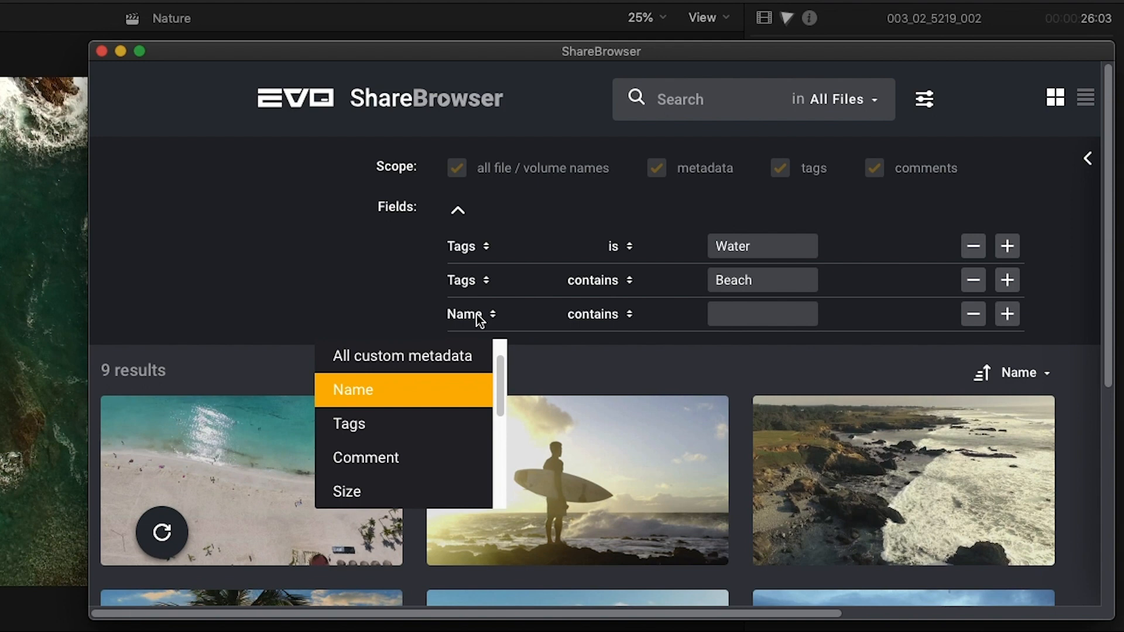
pyautogui.moveTo(461, 382)
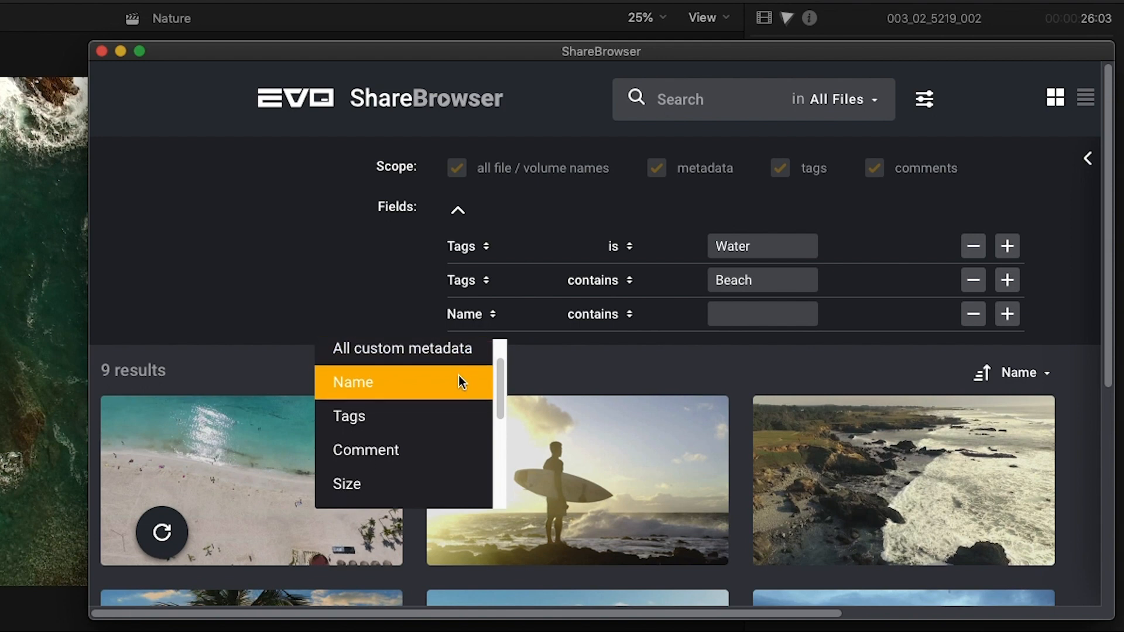
pyautogui.scroll(-3)
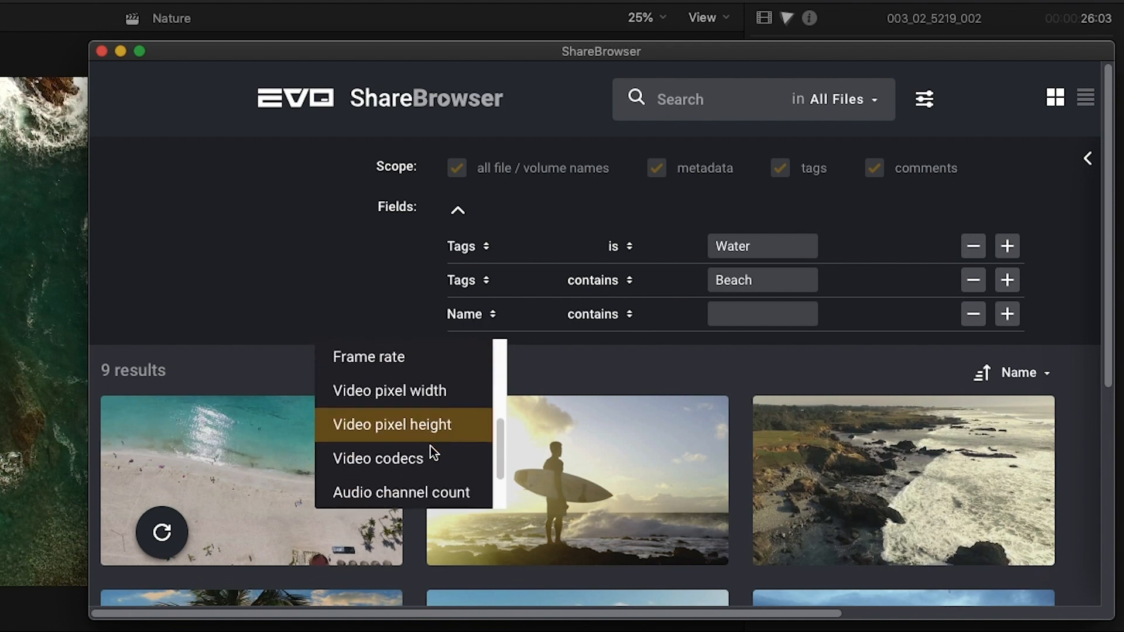
pyautogui.scroll(3)
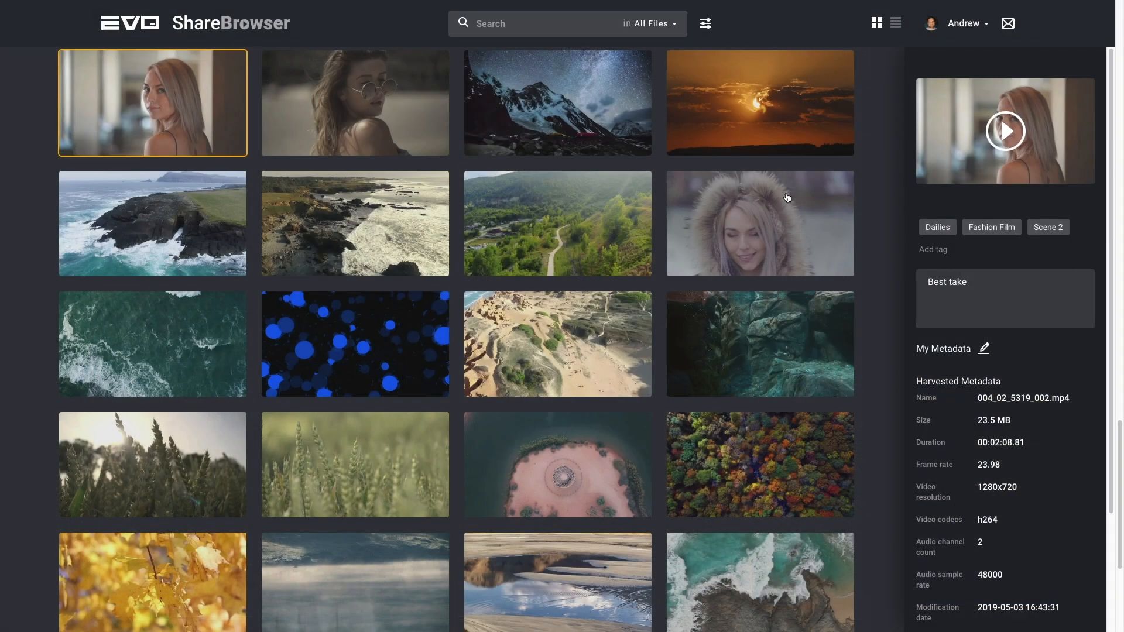
pyautogui.moveTo(34, 104)
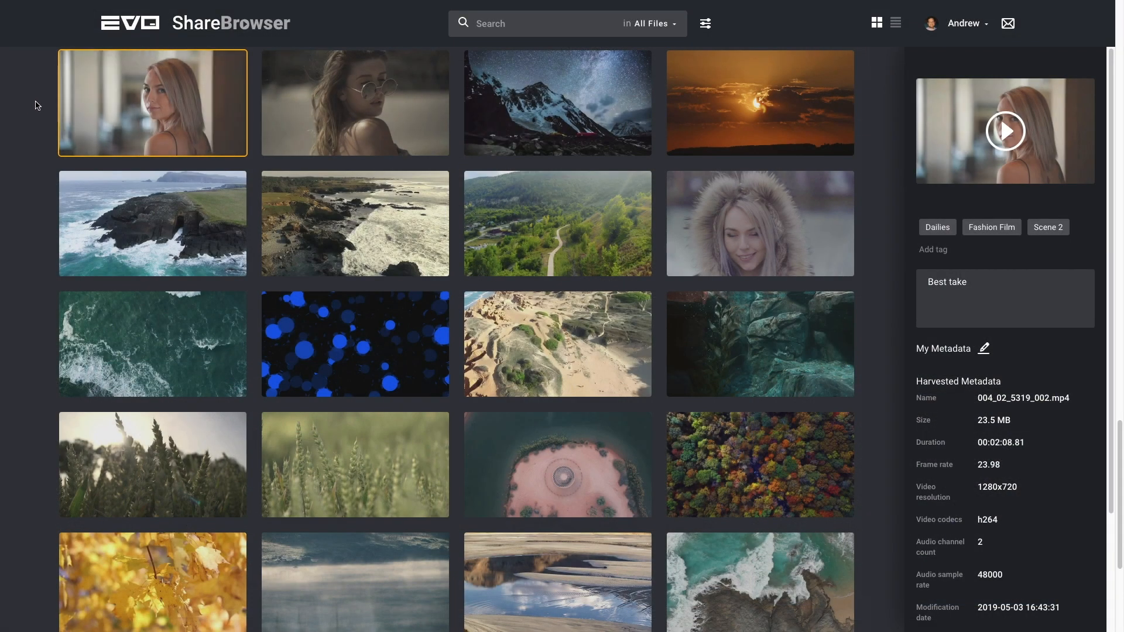
pyautogui.moveTo(119, 142)
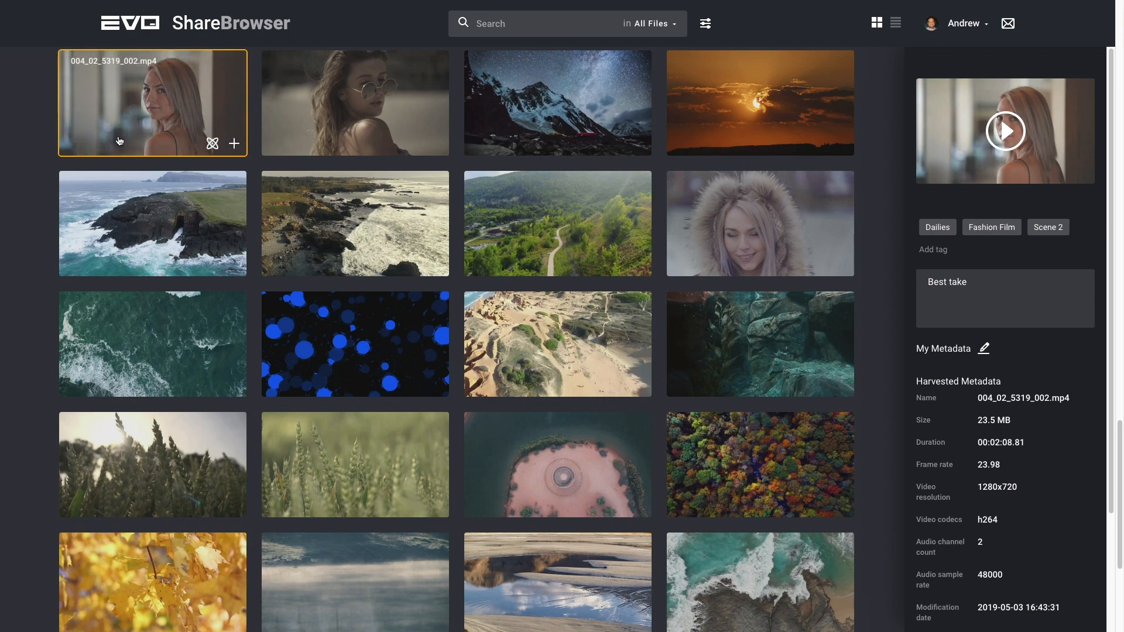
pyautogui.moveTo(470, 373)
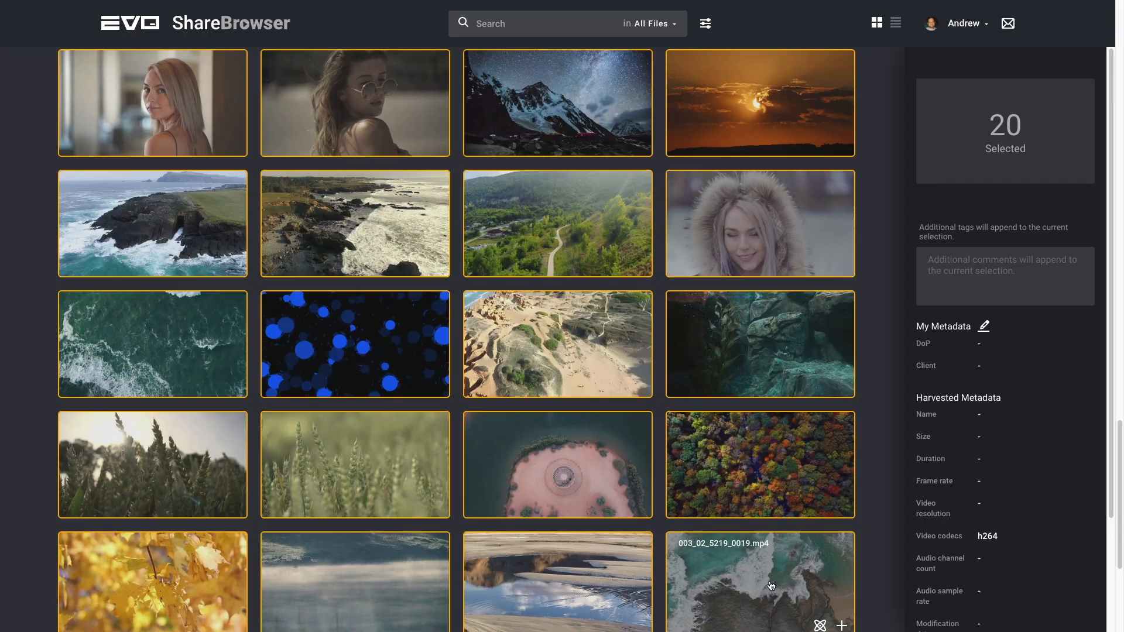
# Add the 20 selected clips to a new shared (not private) bin named Dailies
pyautogui.click(840, 625)
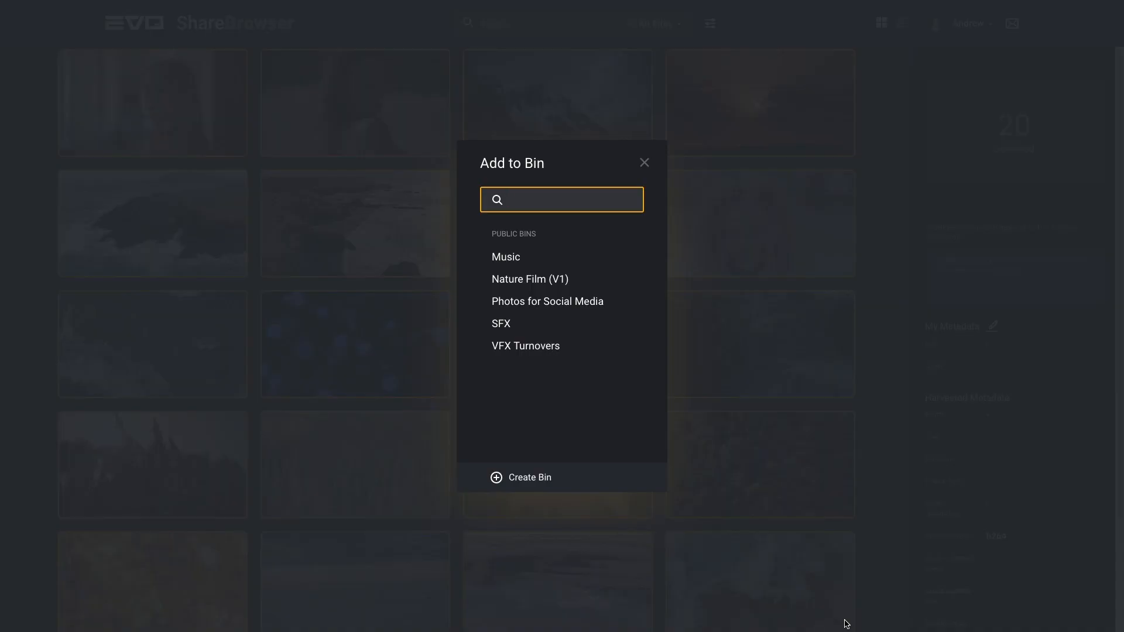
pyautogui.write('Dailies')
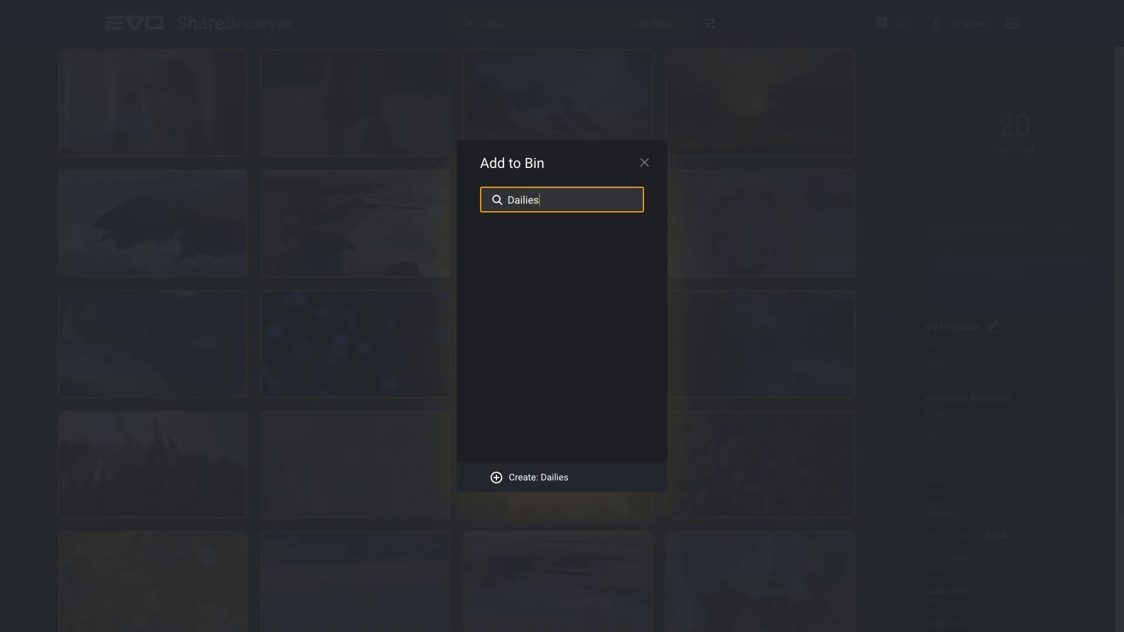
pyautogui.click(539, 478)
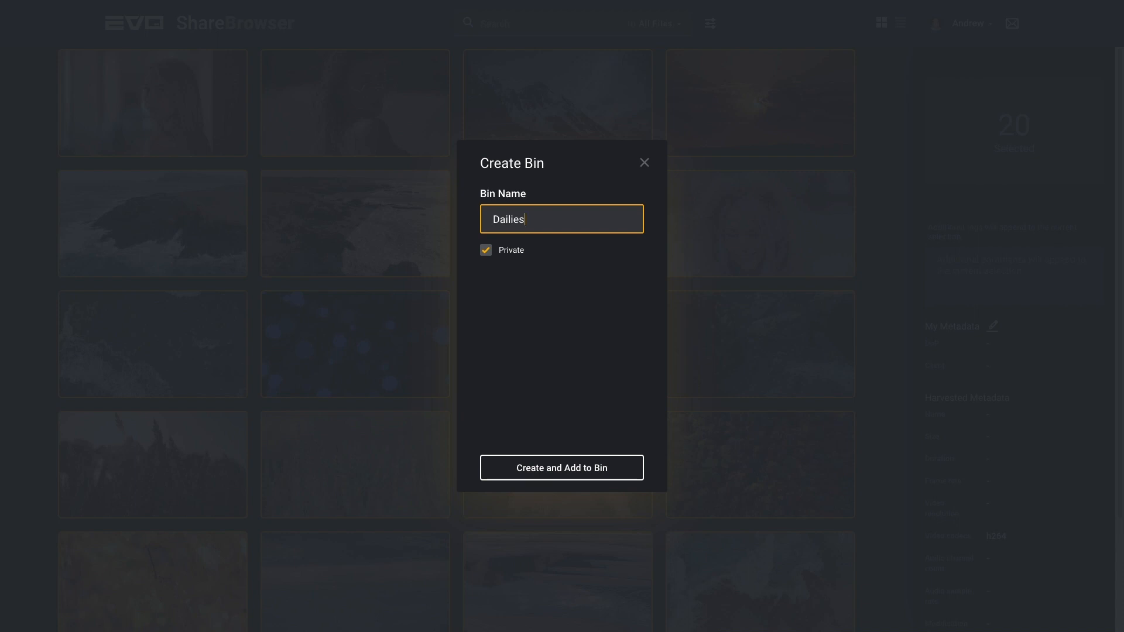
pyautogui.click(486, 250)
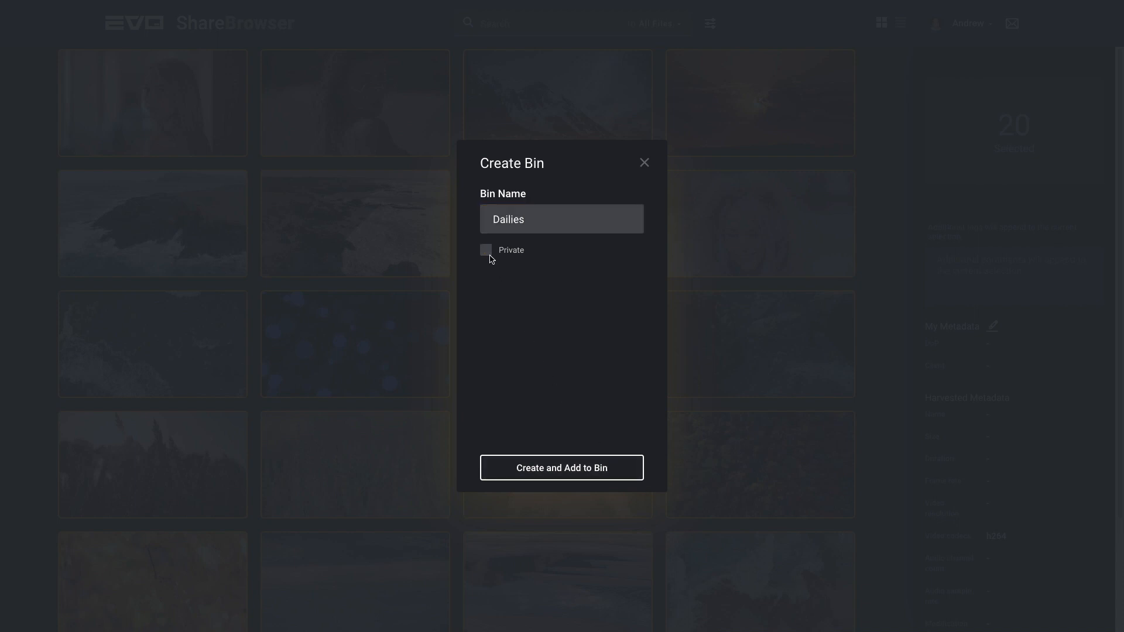
pyautogui.click(561, 467)
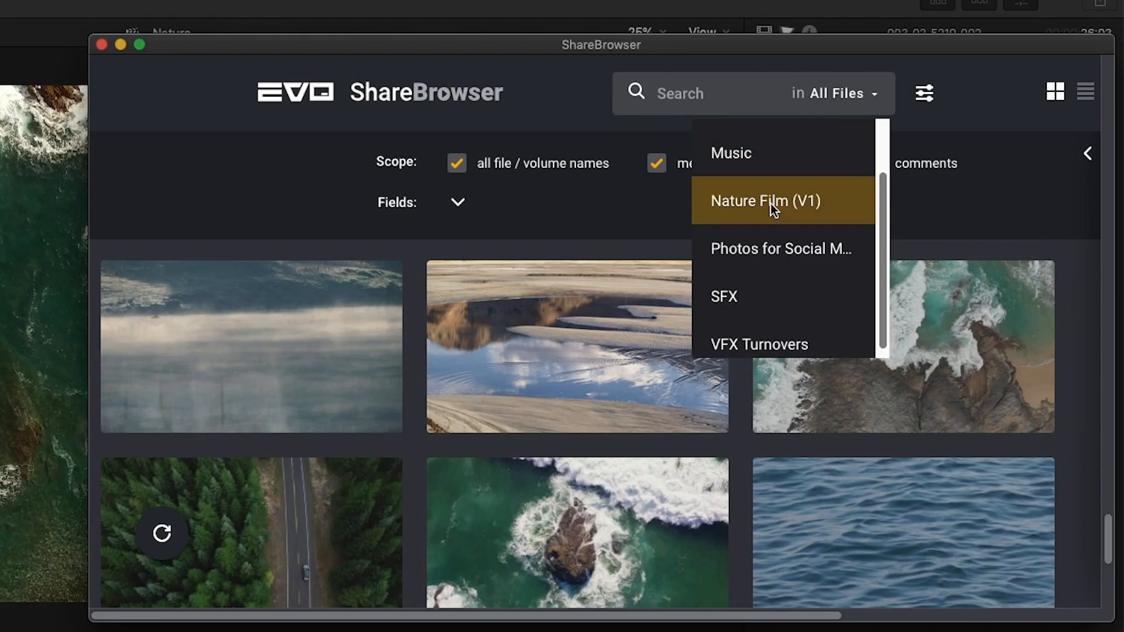
# Show the Nature Film (V1) bin's 46 clips for import into Final Cut Pro's Version 1 event
pyautogui.click(766, 200)
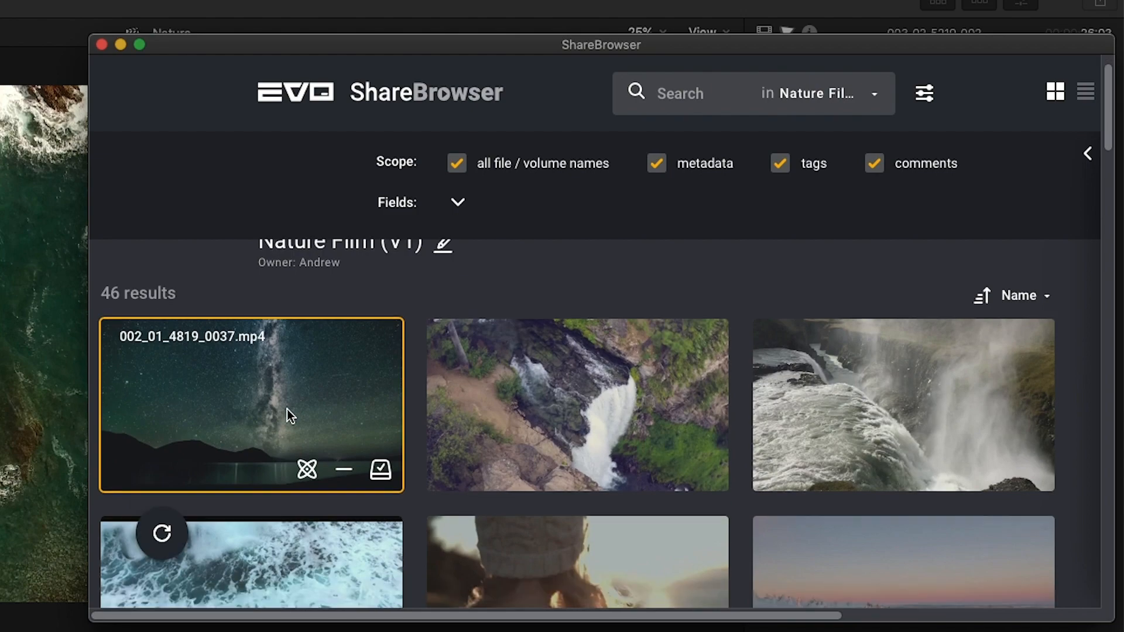
pyautogui.scroll(-3)
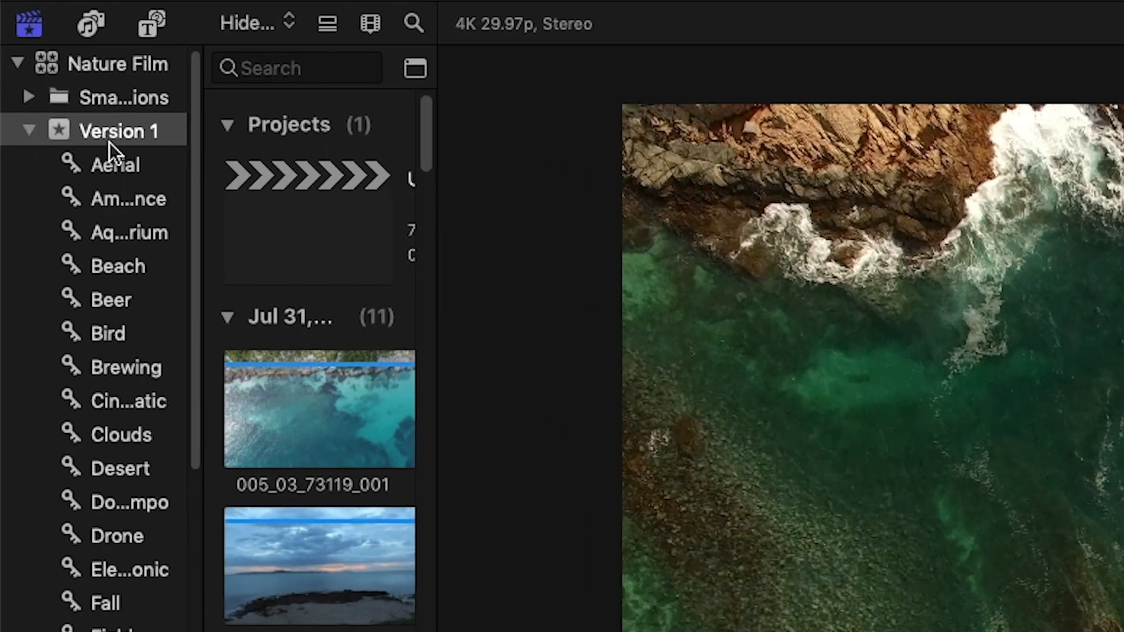
# Review the Version 1 keyword collections and set the ShareBrowser search scope back to All Files
pyautogui.scroll(-3)
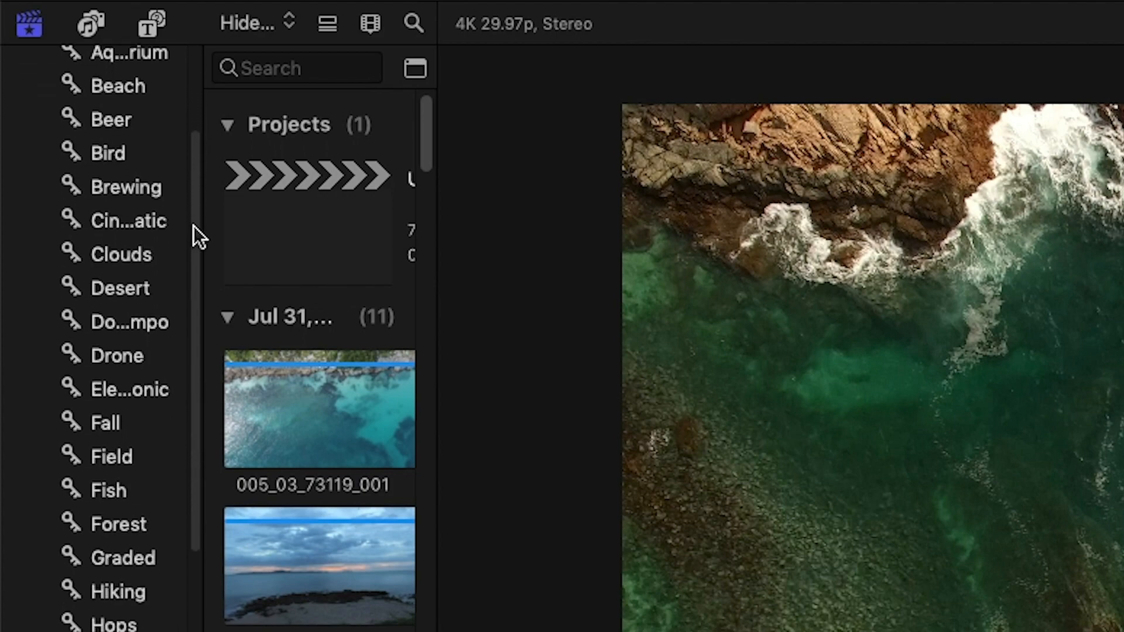
pyautogui.scroll(-3)
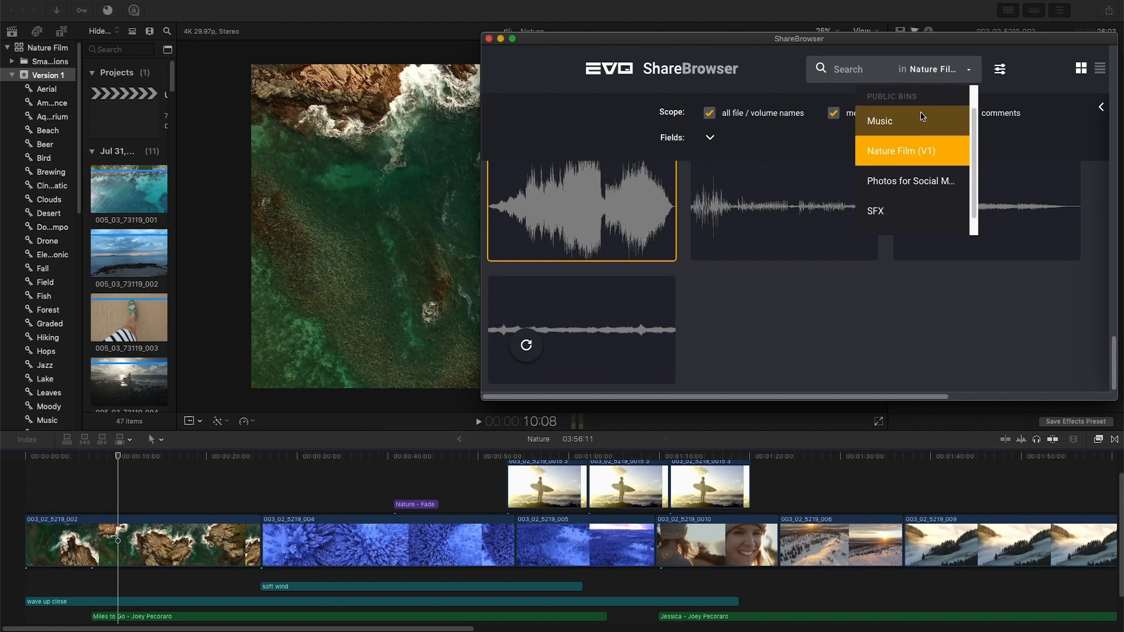
pyautogui.click(941, 69)
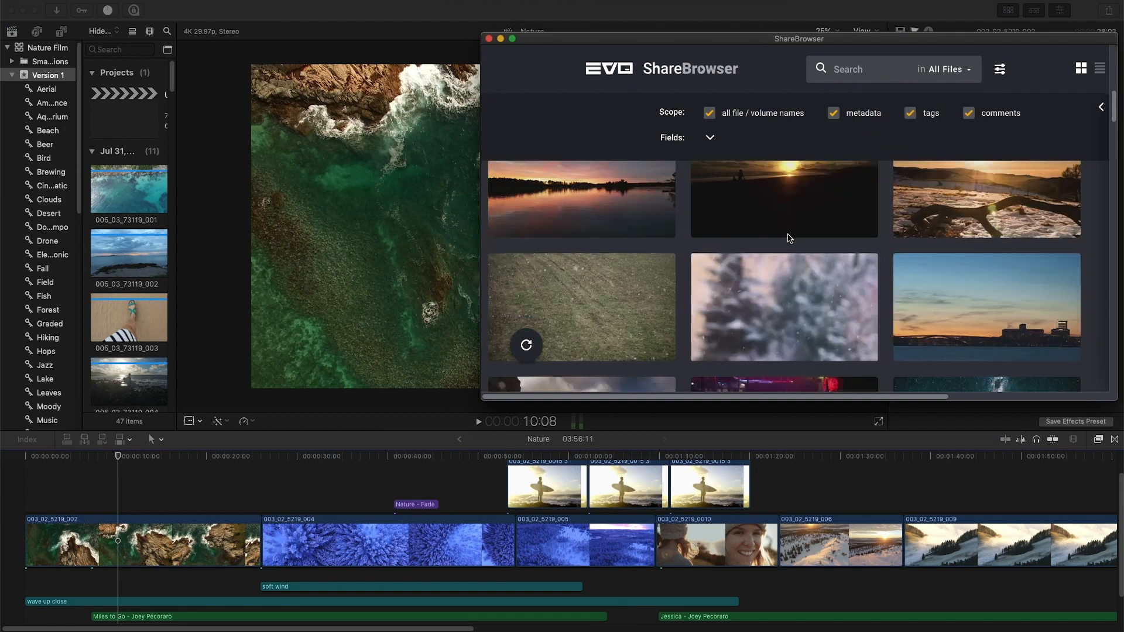
pyautogui.scroll(-3)
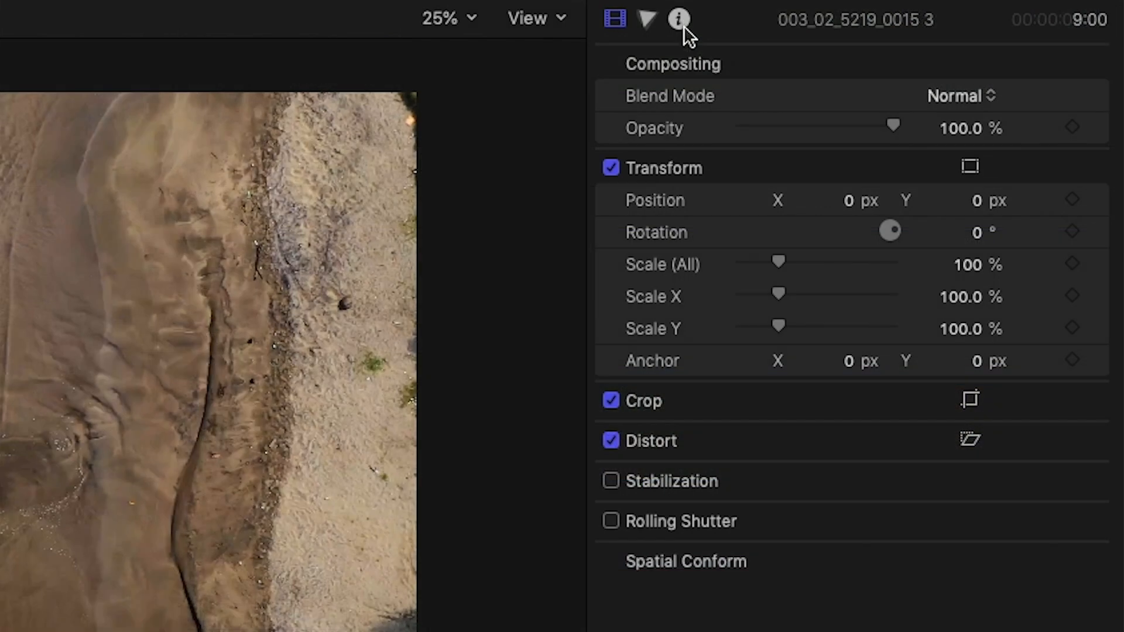
# View the clip's imported note in the Inspector, then filter the browser by Snow, Winter and Stars keywords
pyautogui.click(677, 20)
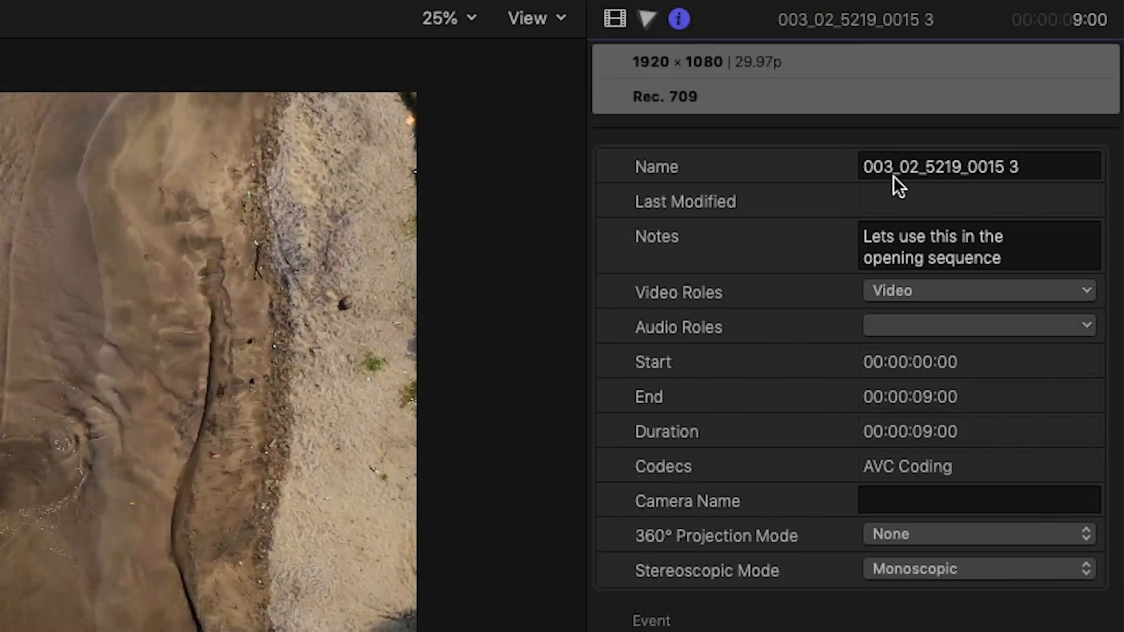
pyautogui.click(976, 248)
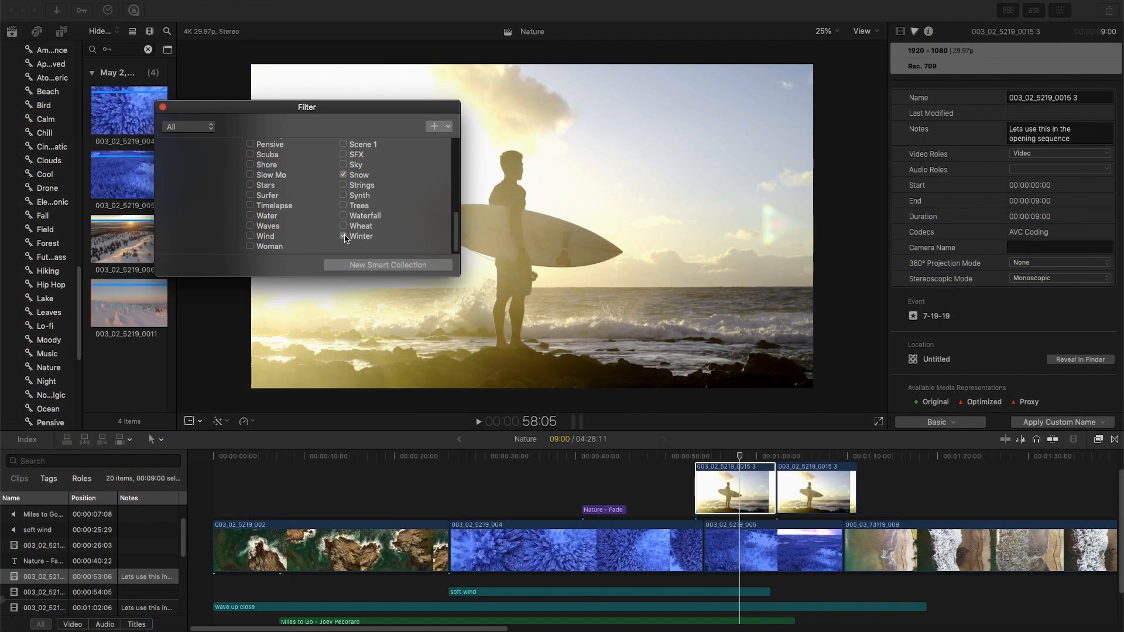
pyautogui.click(343, 236)
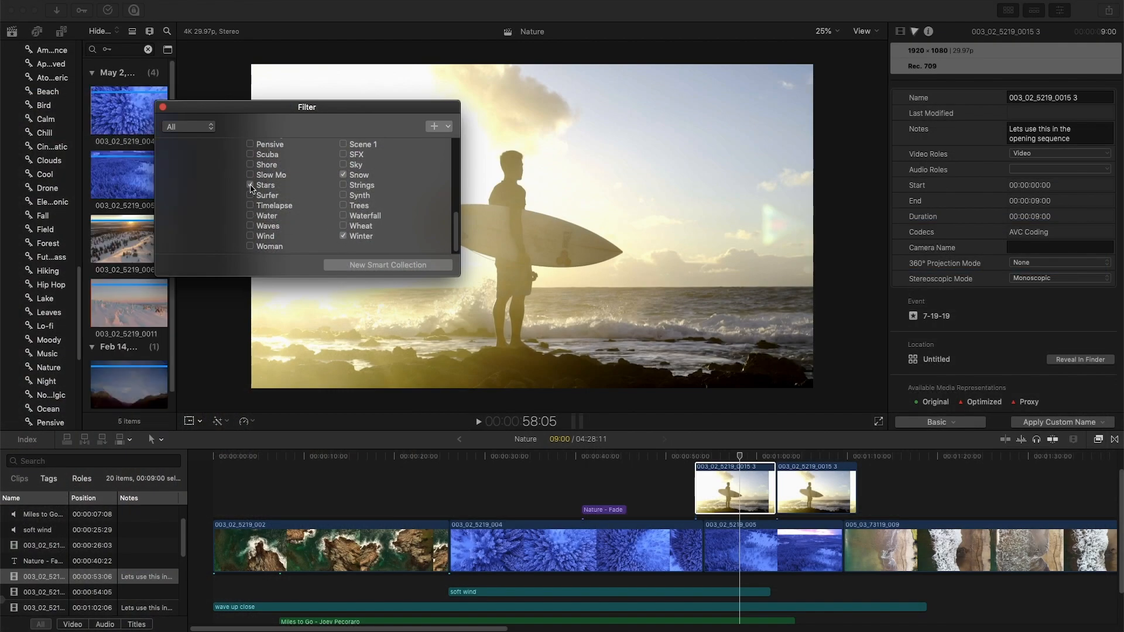
pyautogui.click(251, 185)
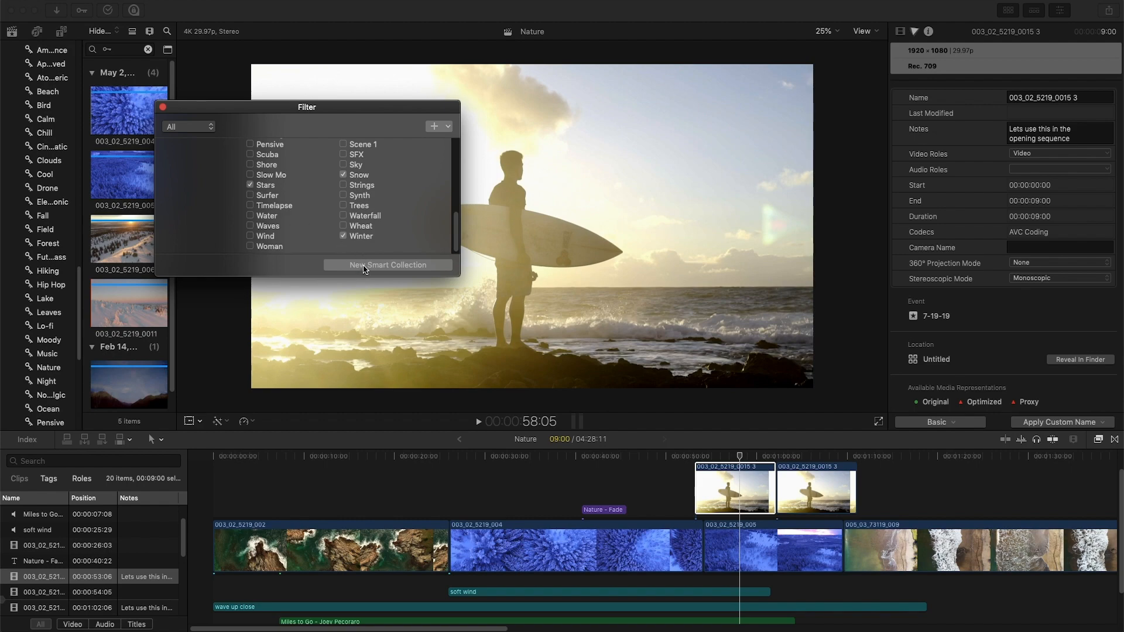